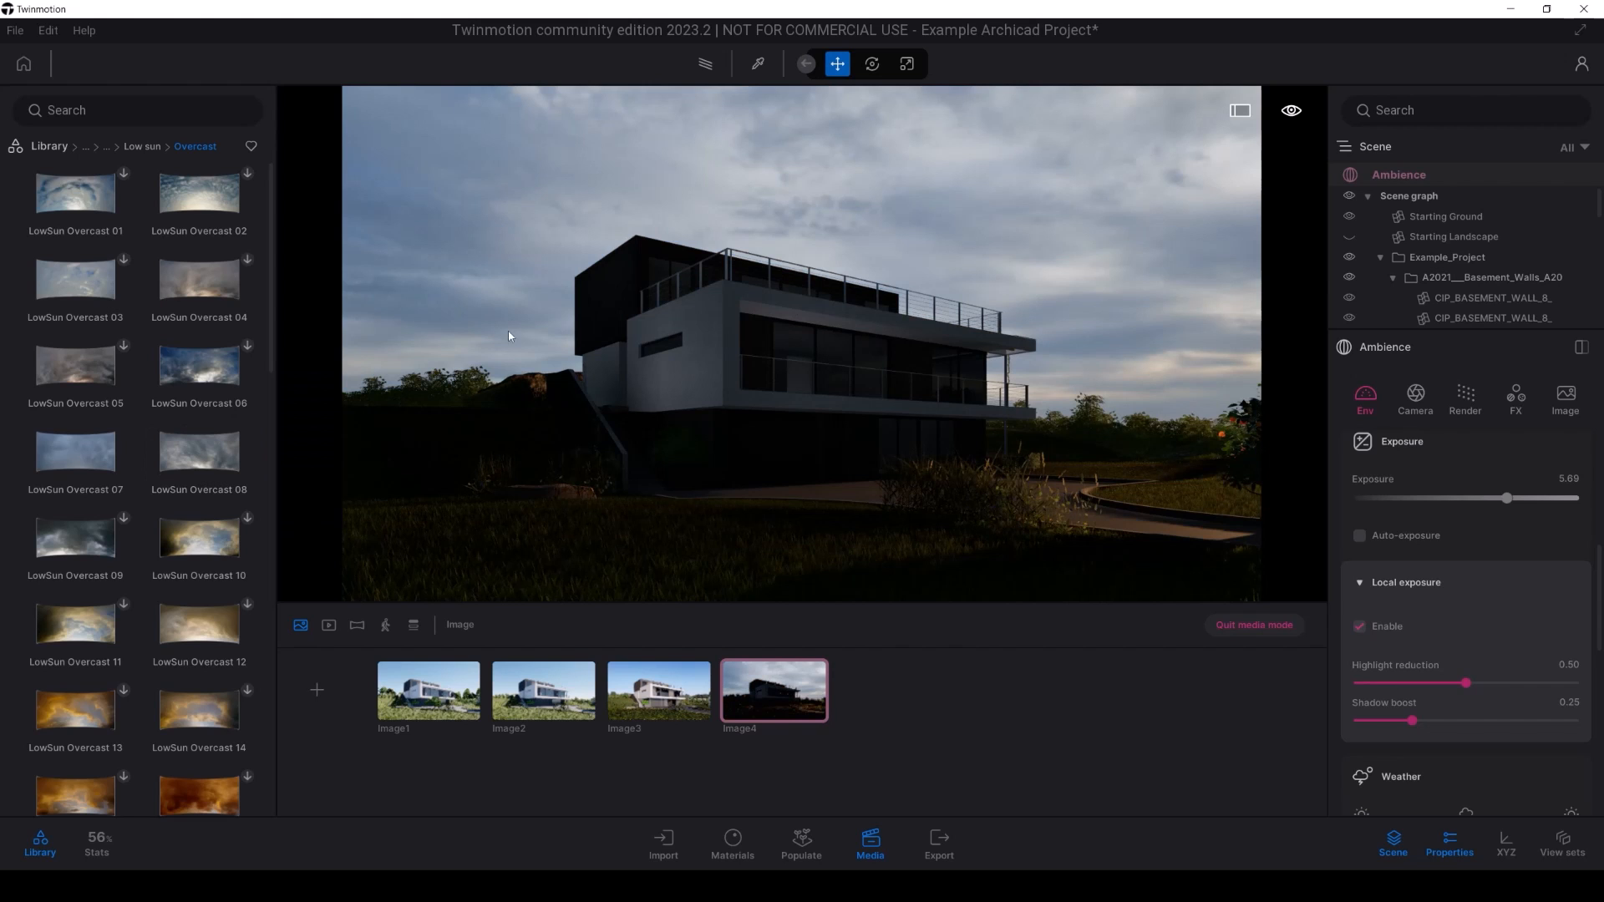
Step: Apply a LowSun Overcast sky to Image4 from the Skies library
double_click(199, 454)
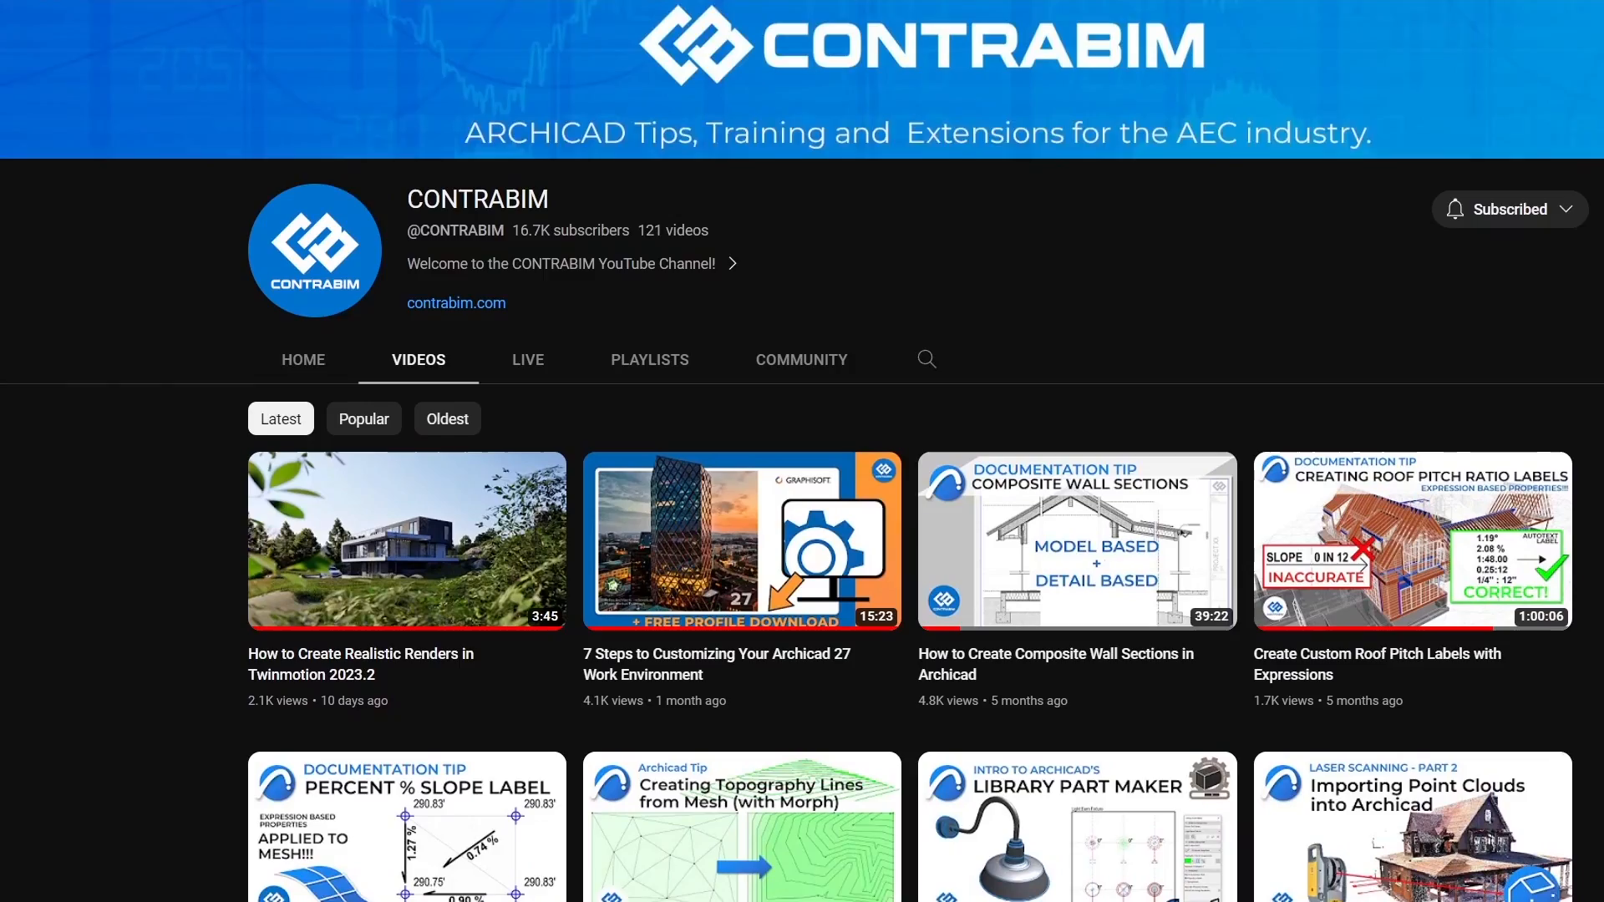
Step: Scroll down the CONTRABIM channel's Videos grid to see more uploads
scroll(down, 3)
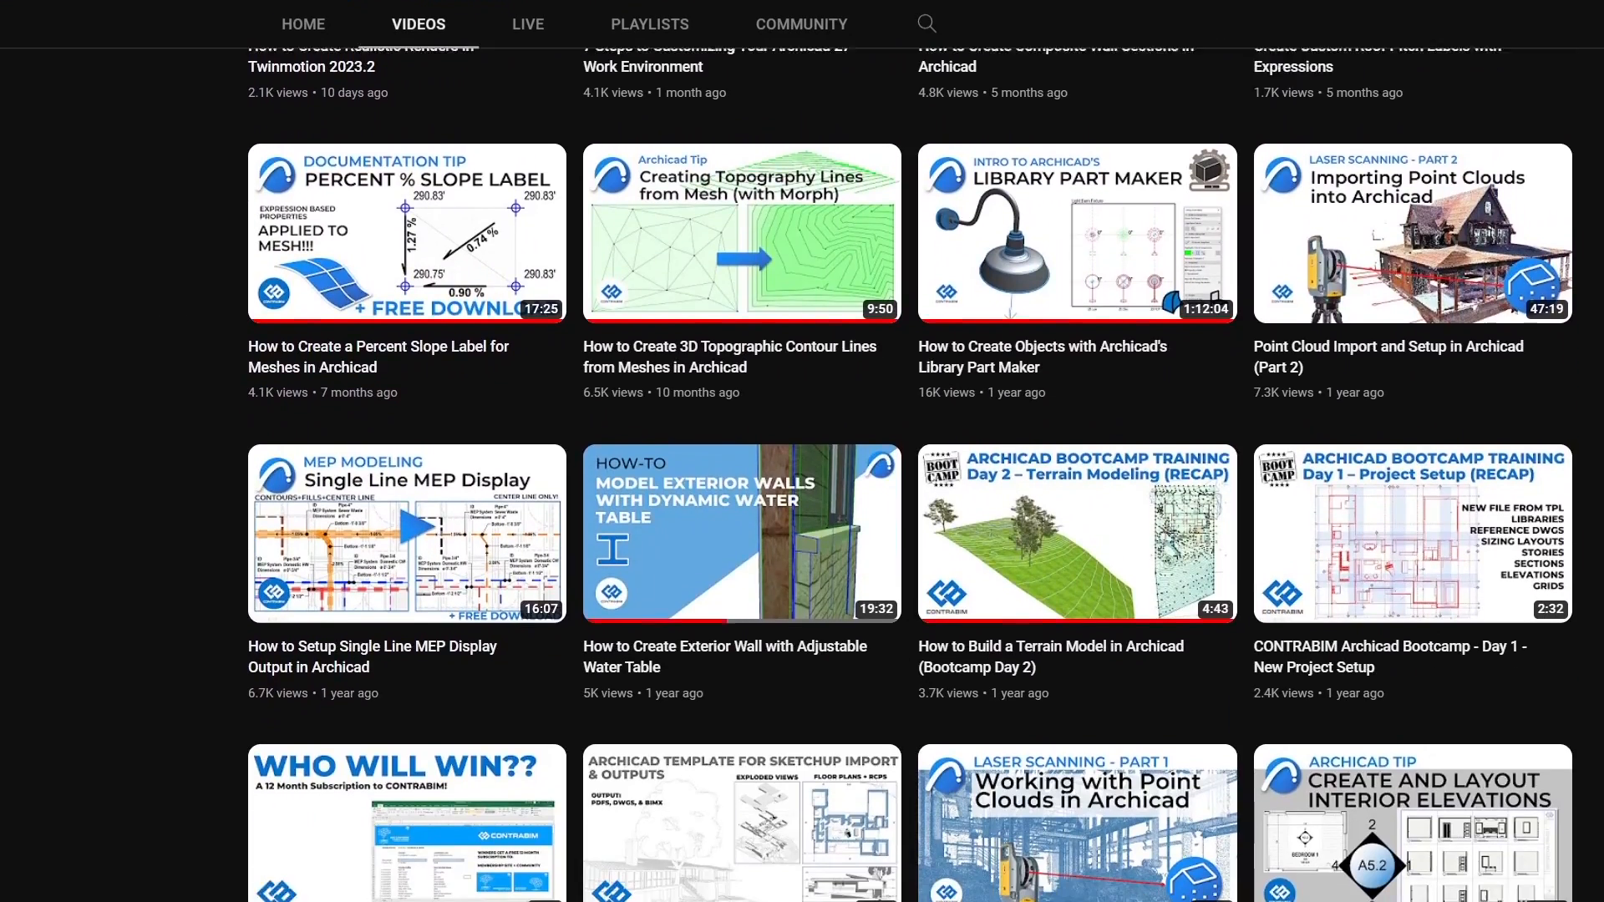
scroll(down, 3)
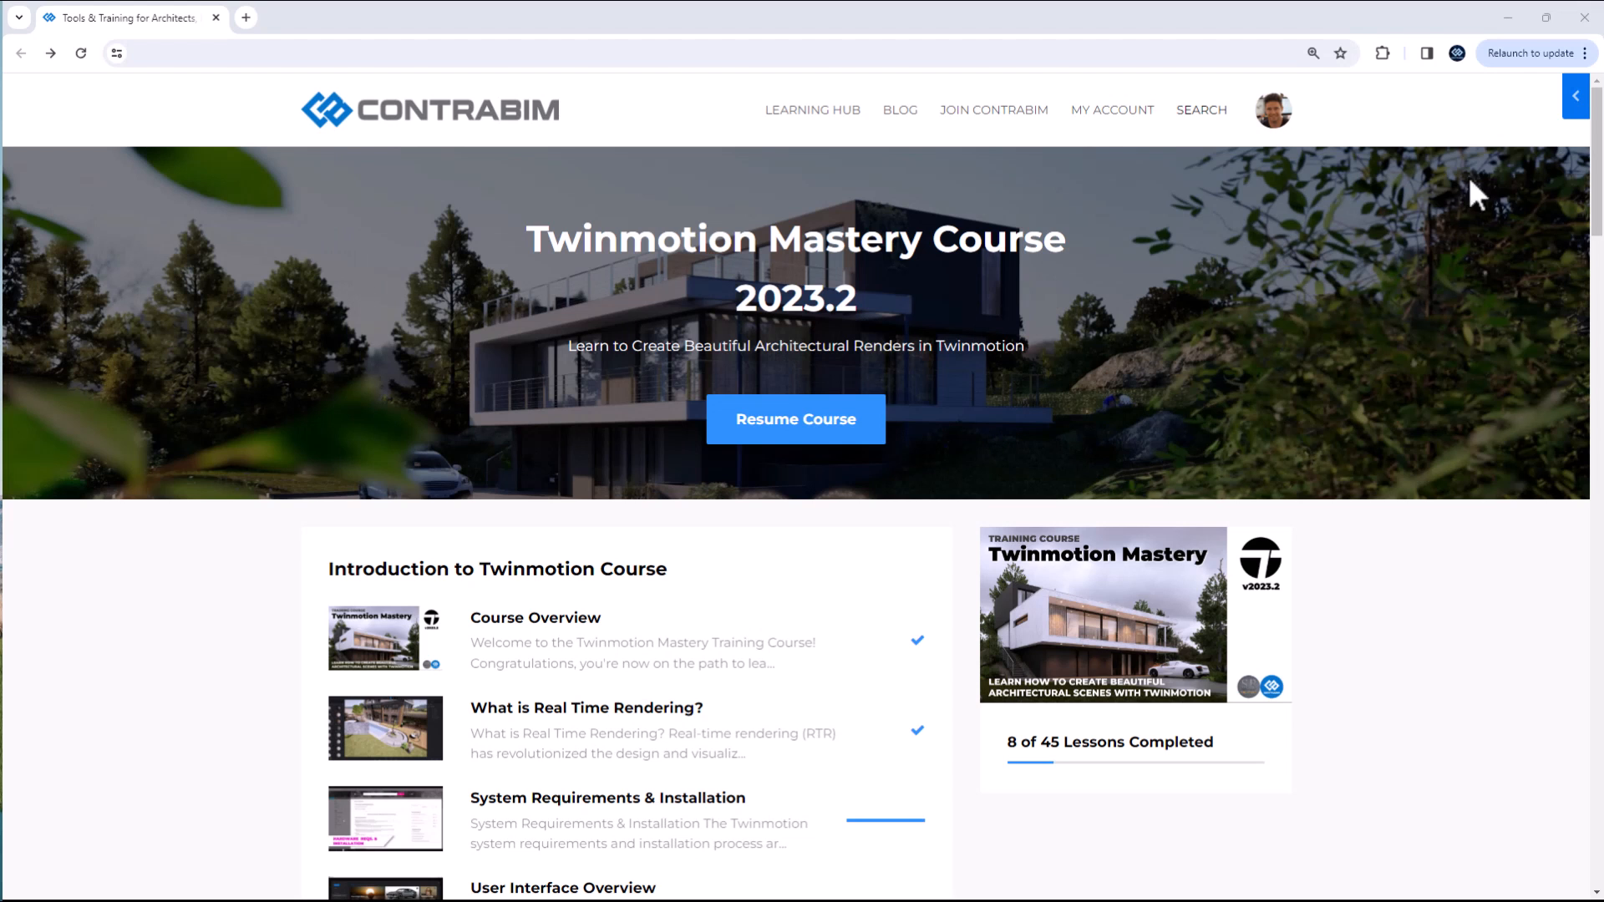
Step: Browse the Mastery Course lesson list, enter the Lighting Techniques & Settings lesson, then scroll Twinmotion's Pricing page
scroll(down, 3)
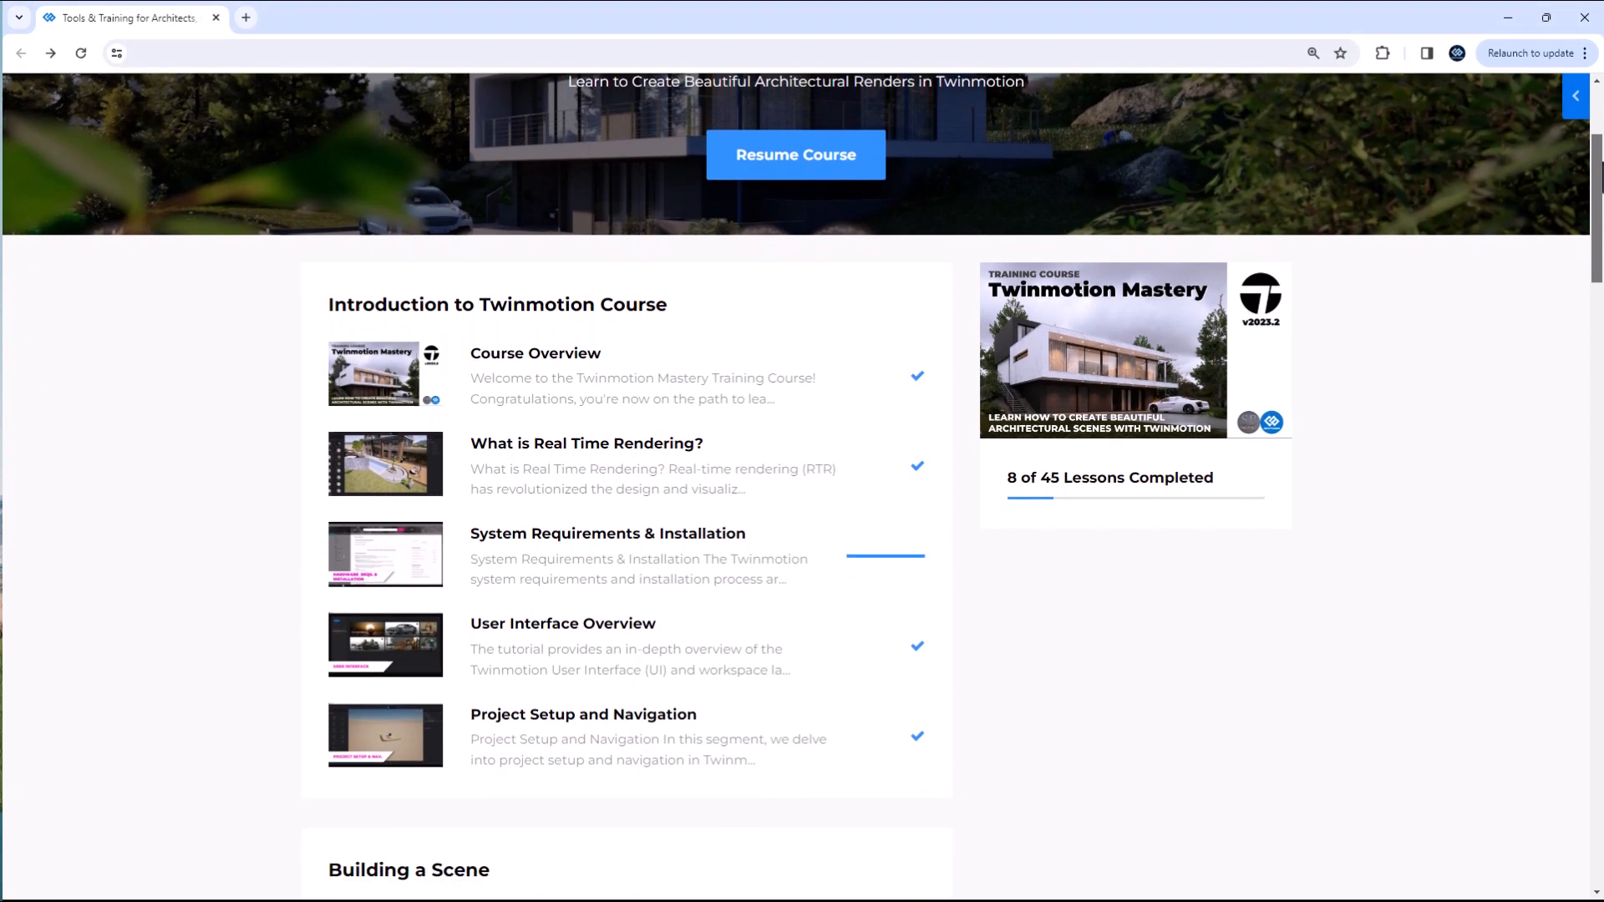
scroll(down, 3)
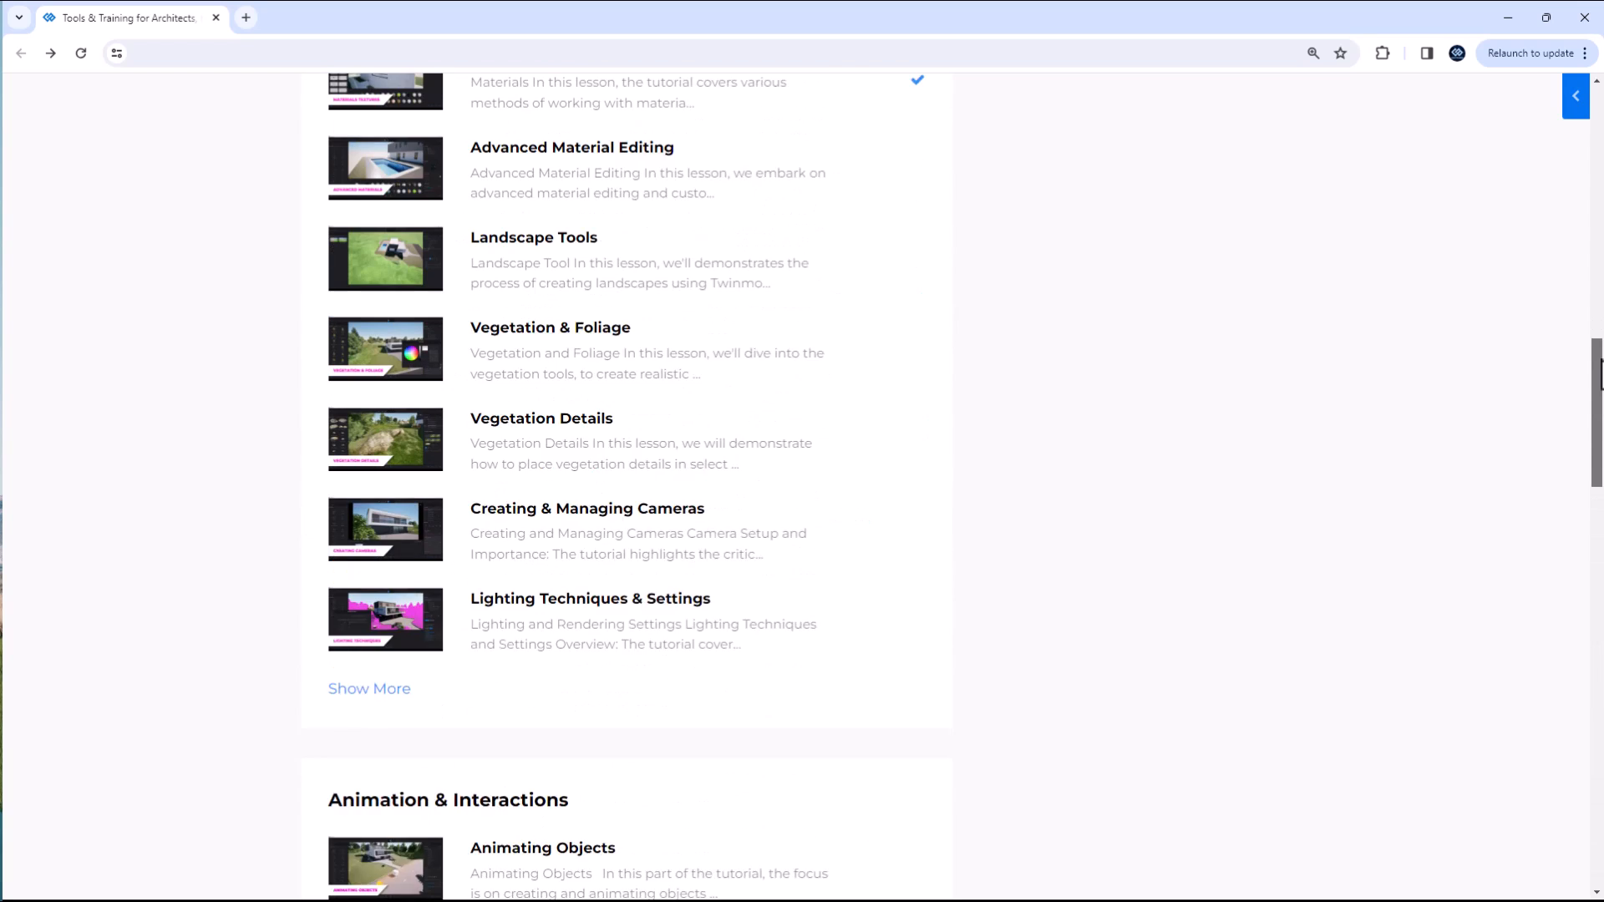
scroll(up, 3)
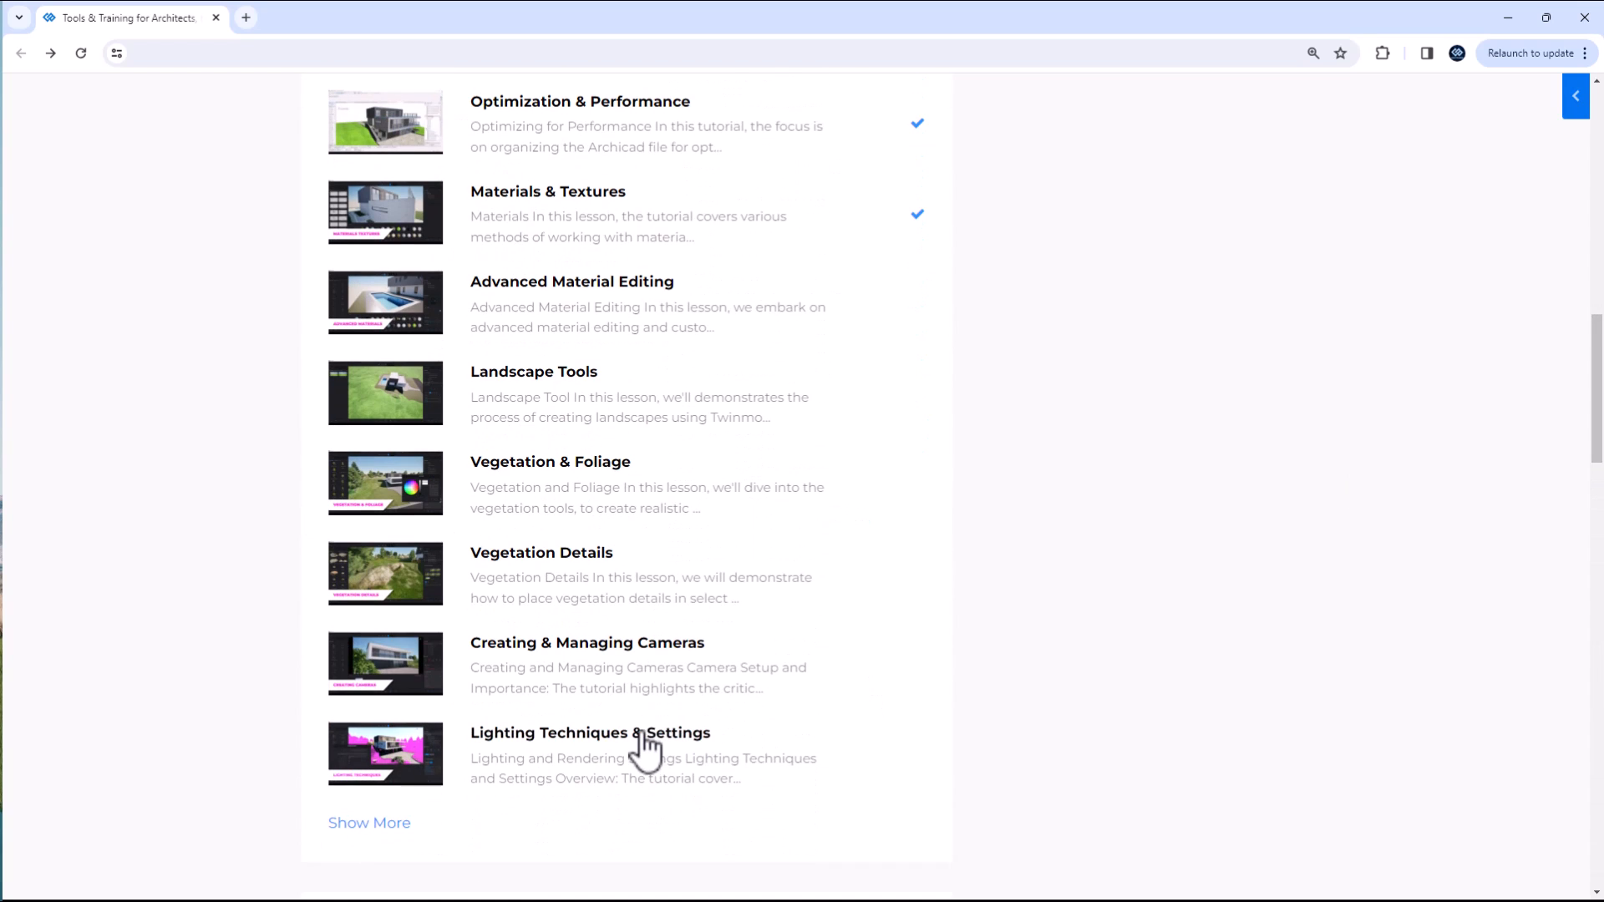
click(590, 731)
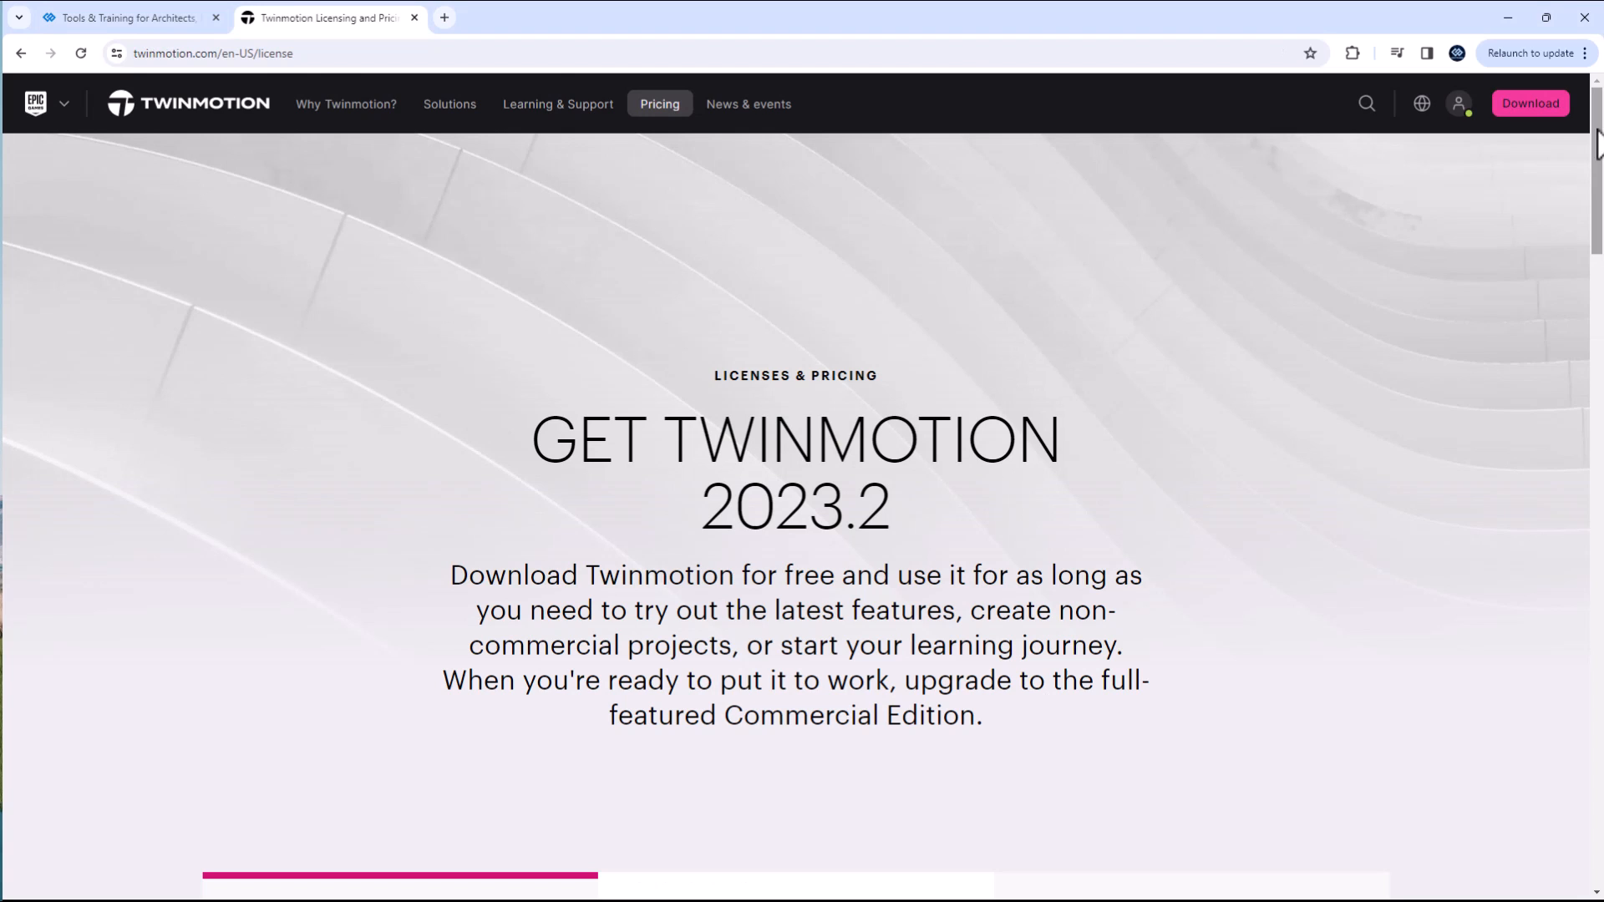
scroll(down, 3)
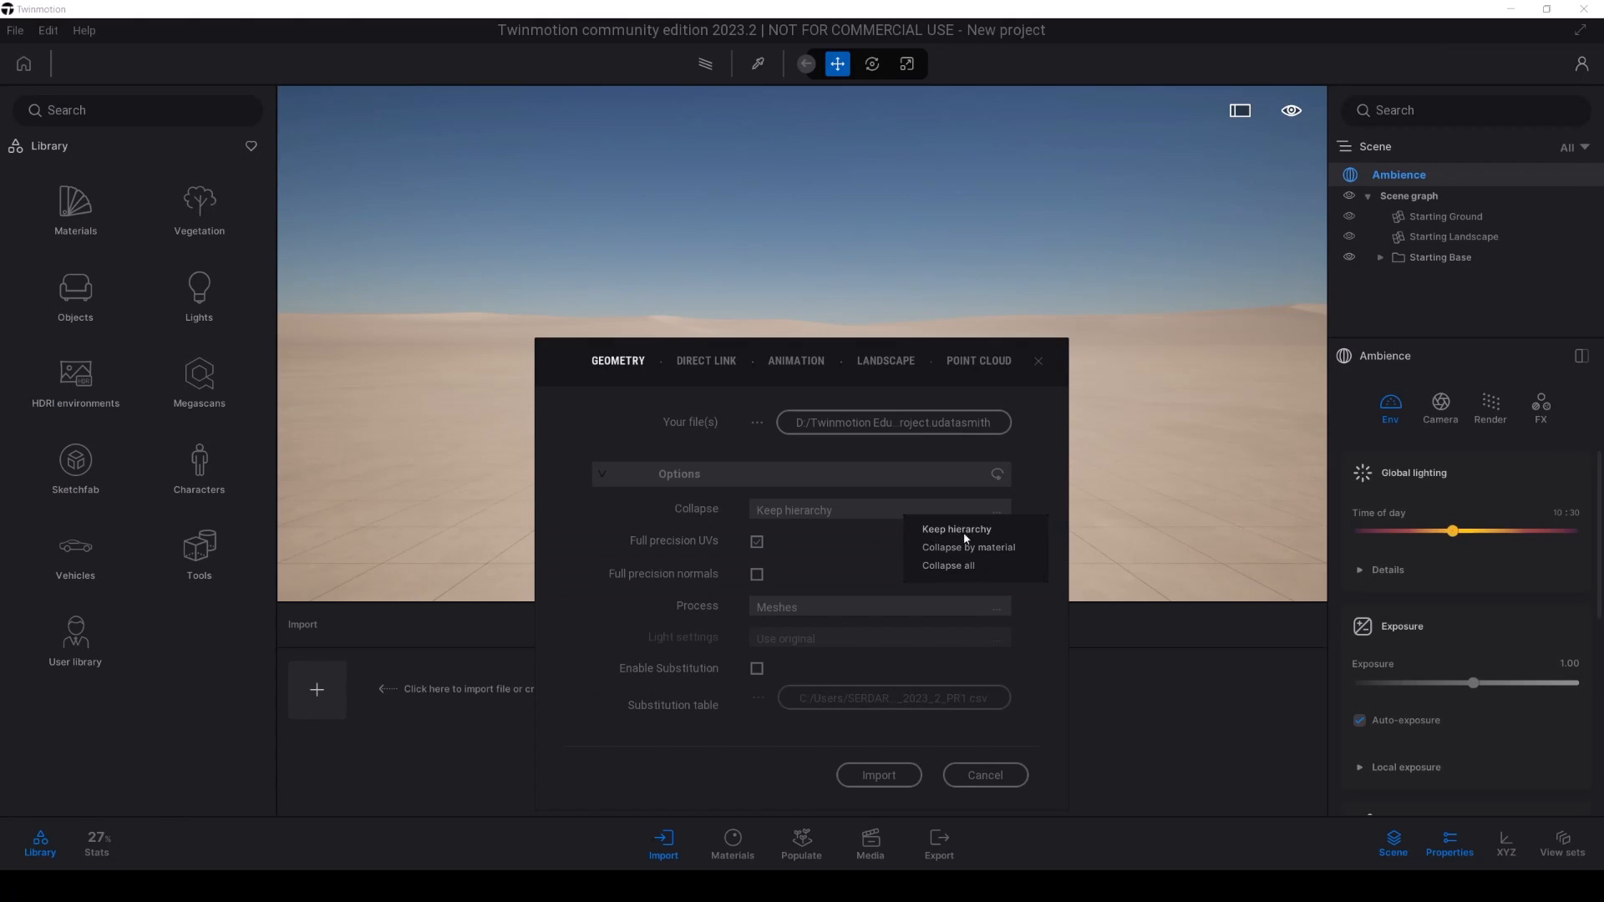
Step: Import the Example_Project geometry with Collapse and Process options set, then select the house model on the terrain
click(877, 605)
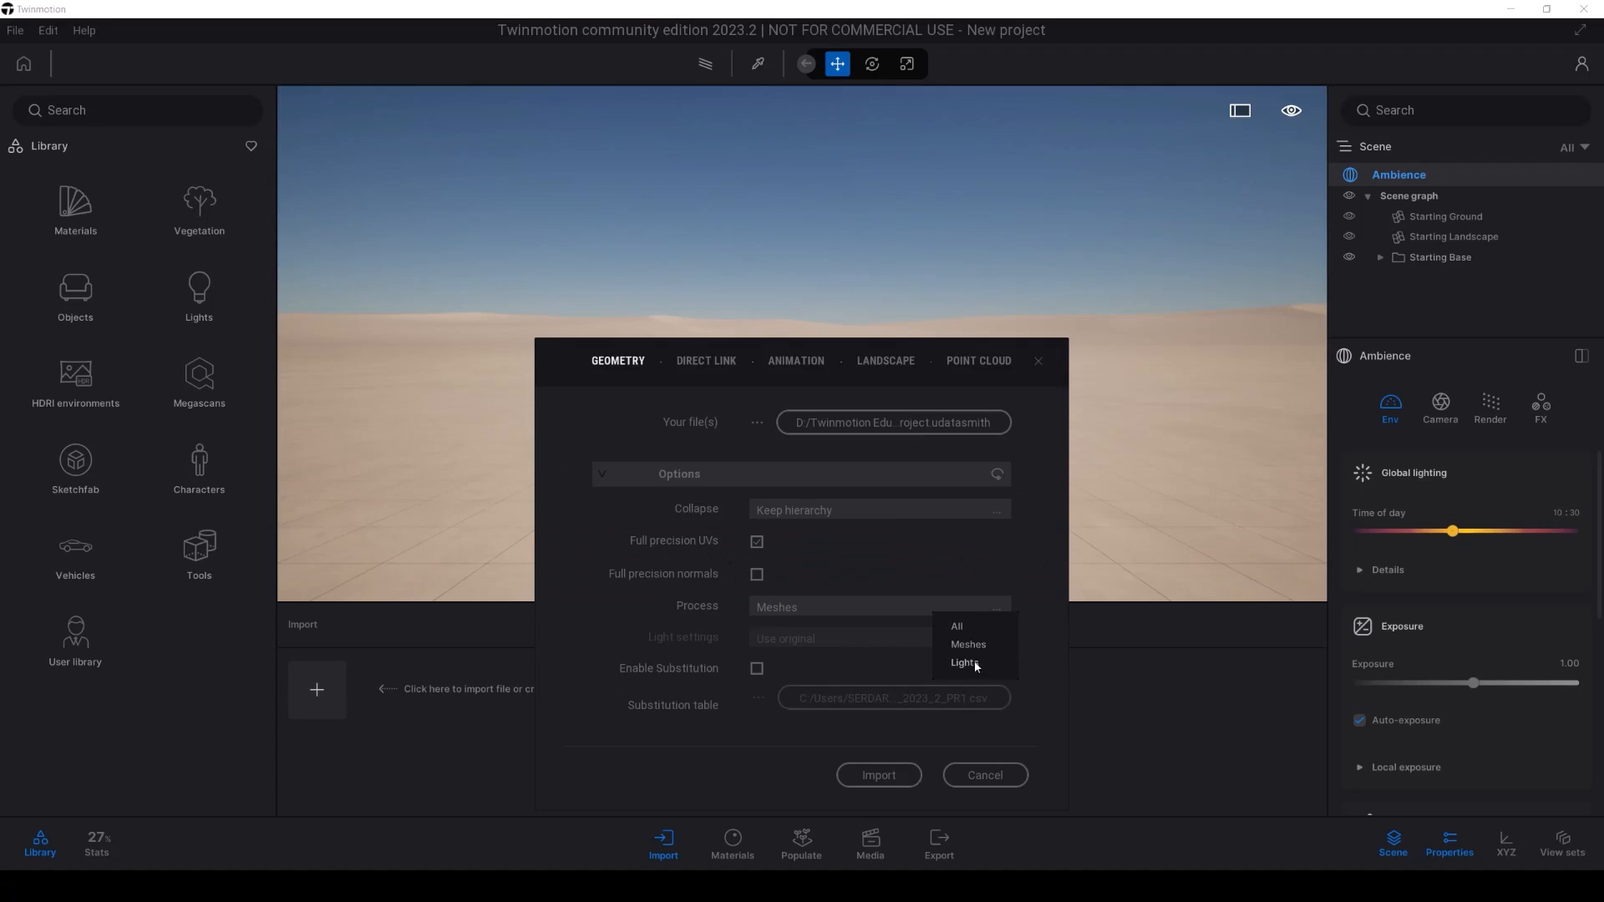
click(877, 773)
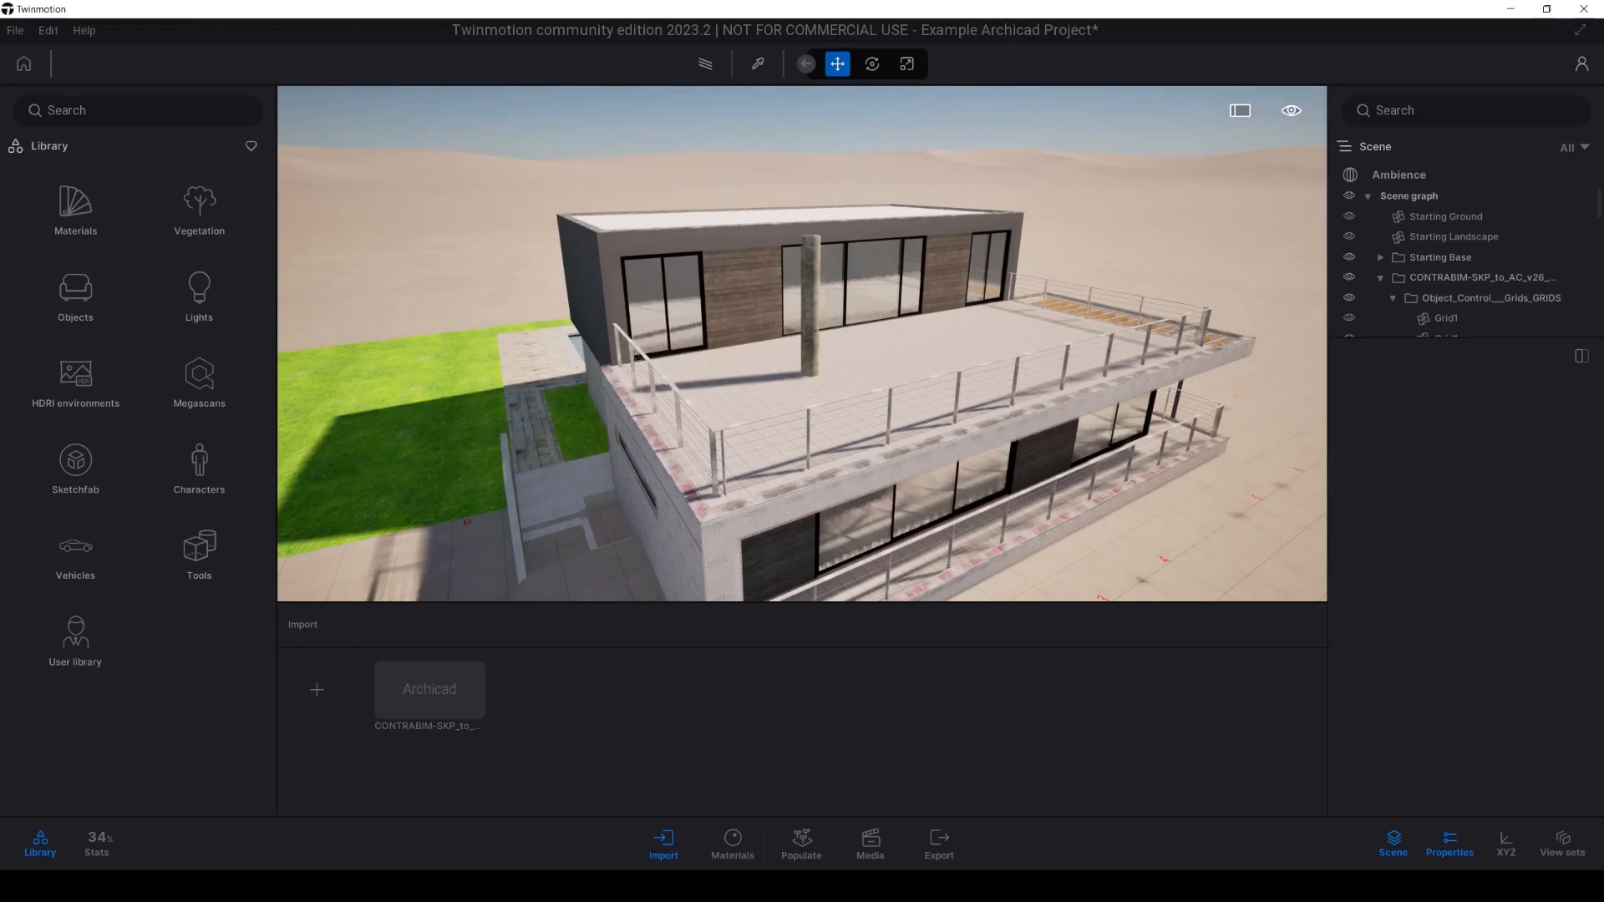
click(97, 845)
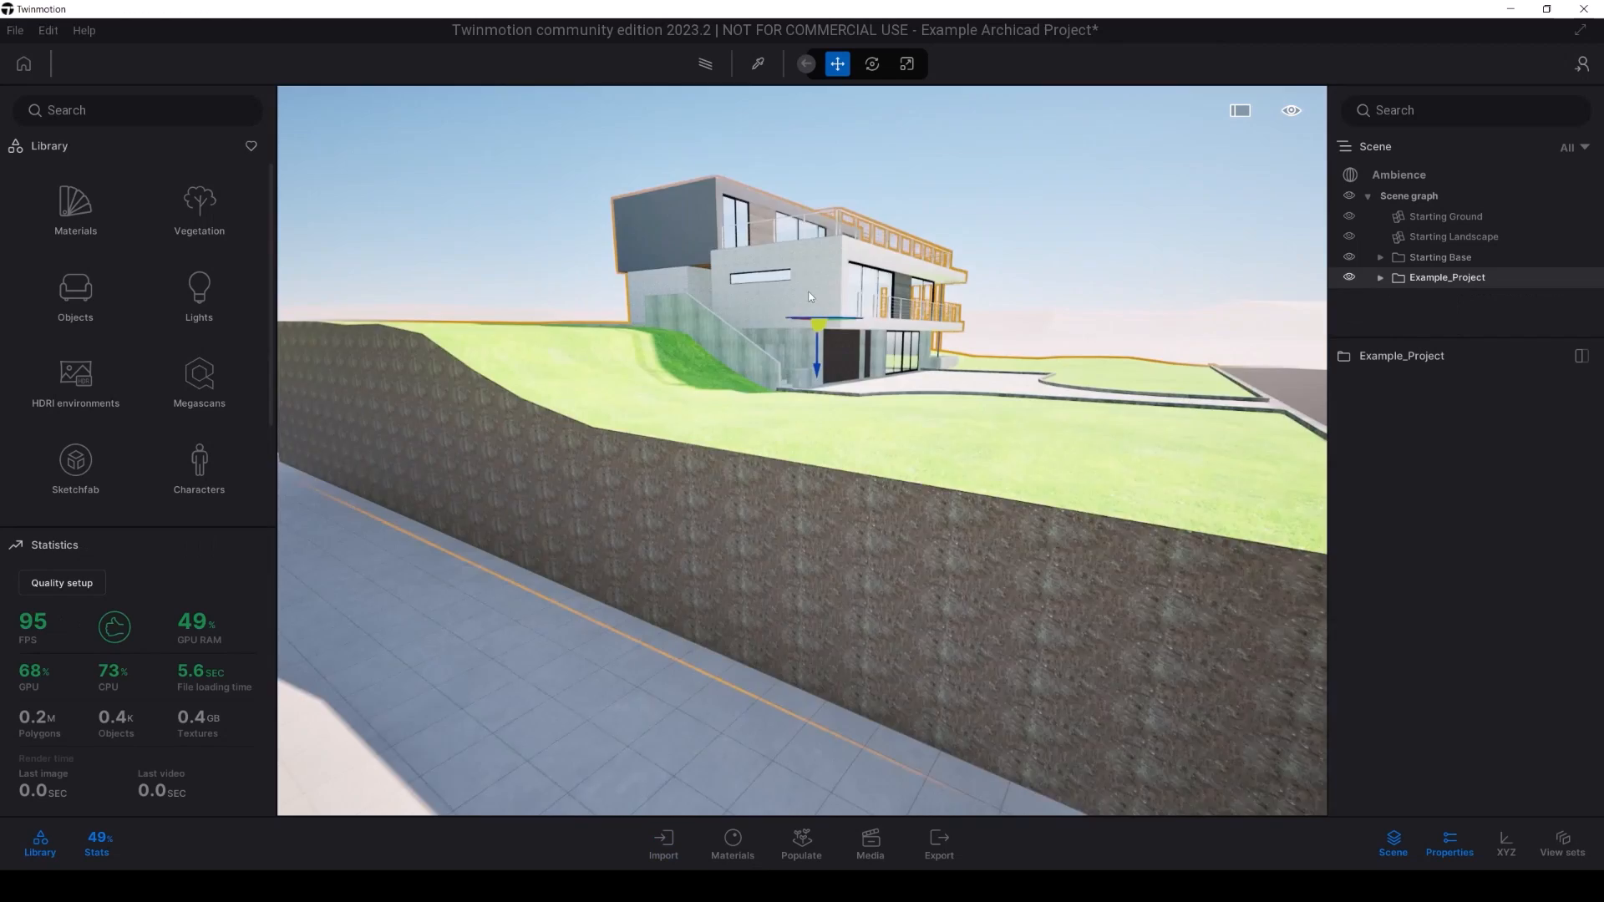
click(730, 844)
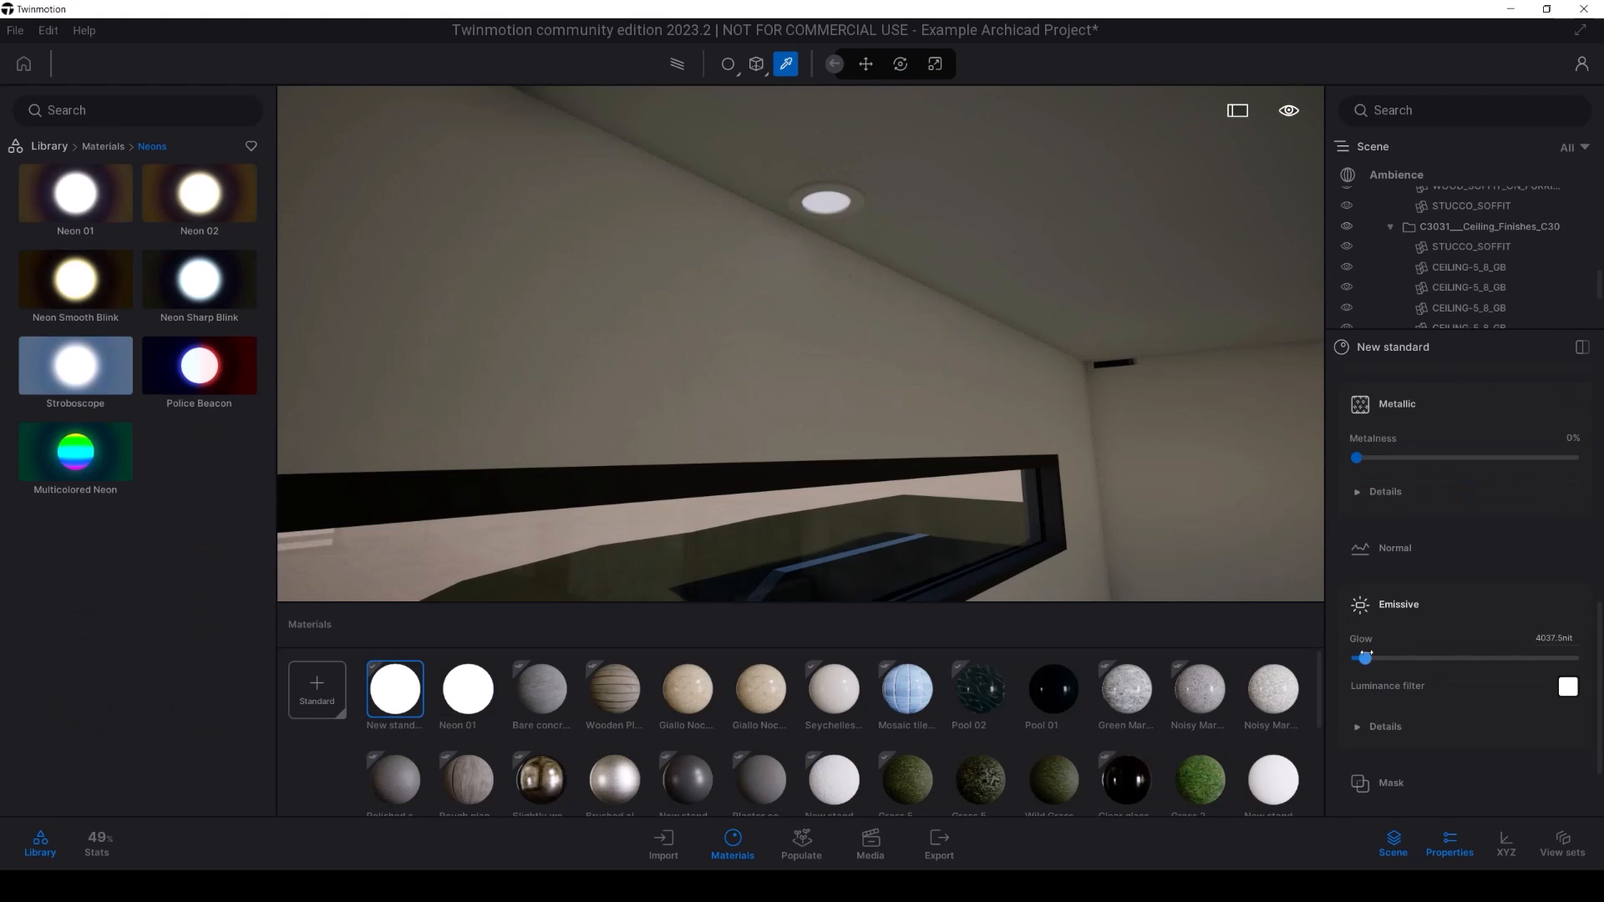
Step: Raise the ceiling light's Emissive Glow, colour it blue, then move to Media for still images
click(1567, 686)
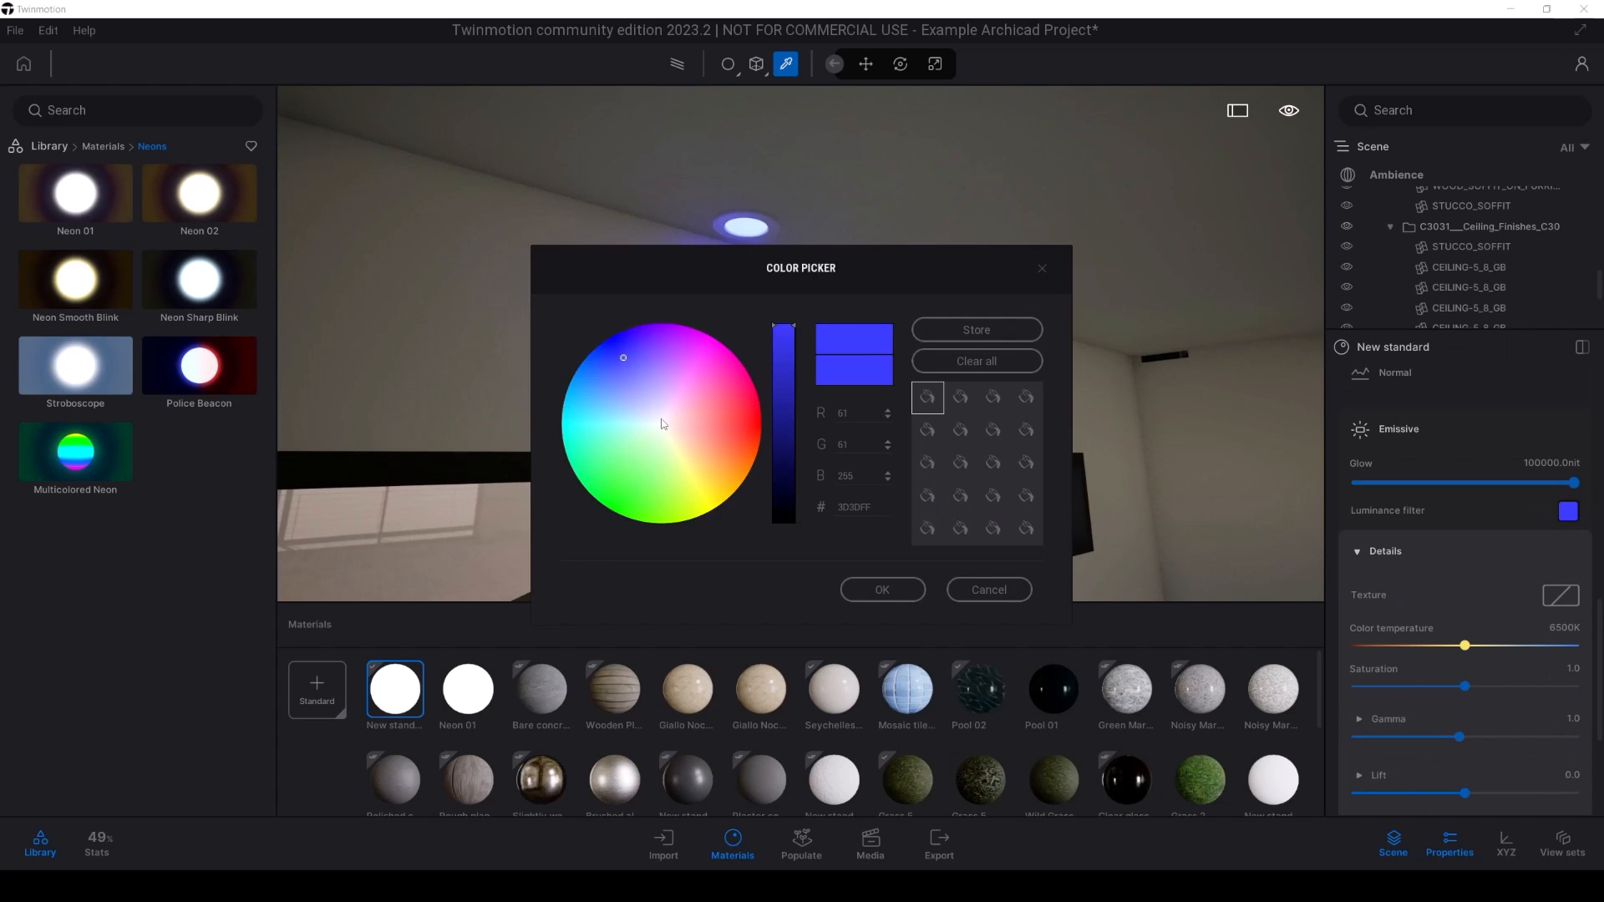
click(881, 590)
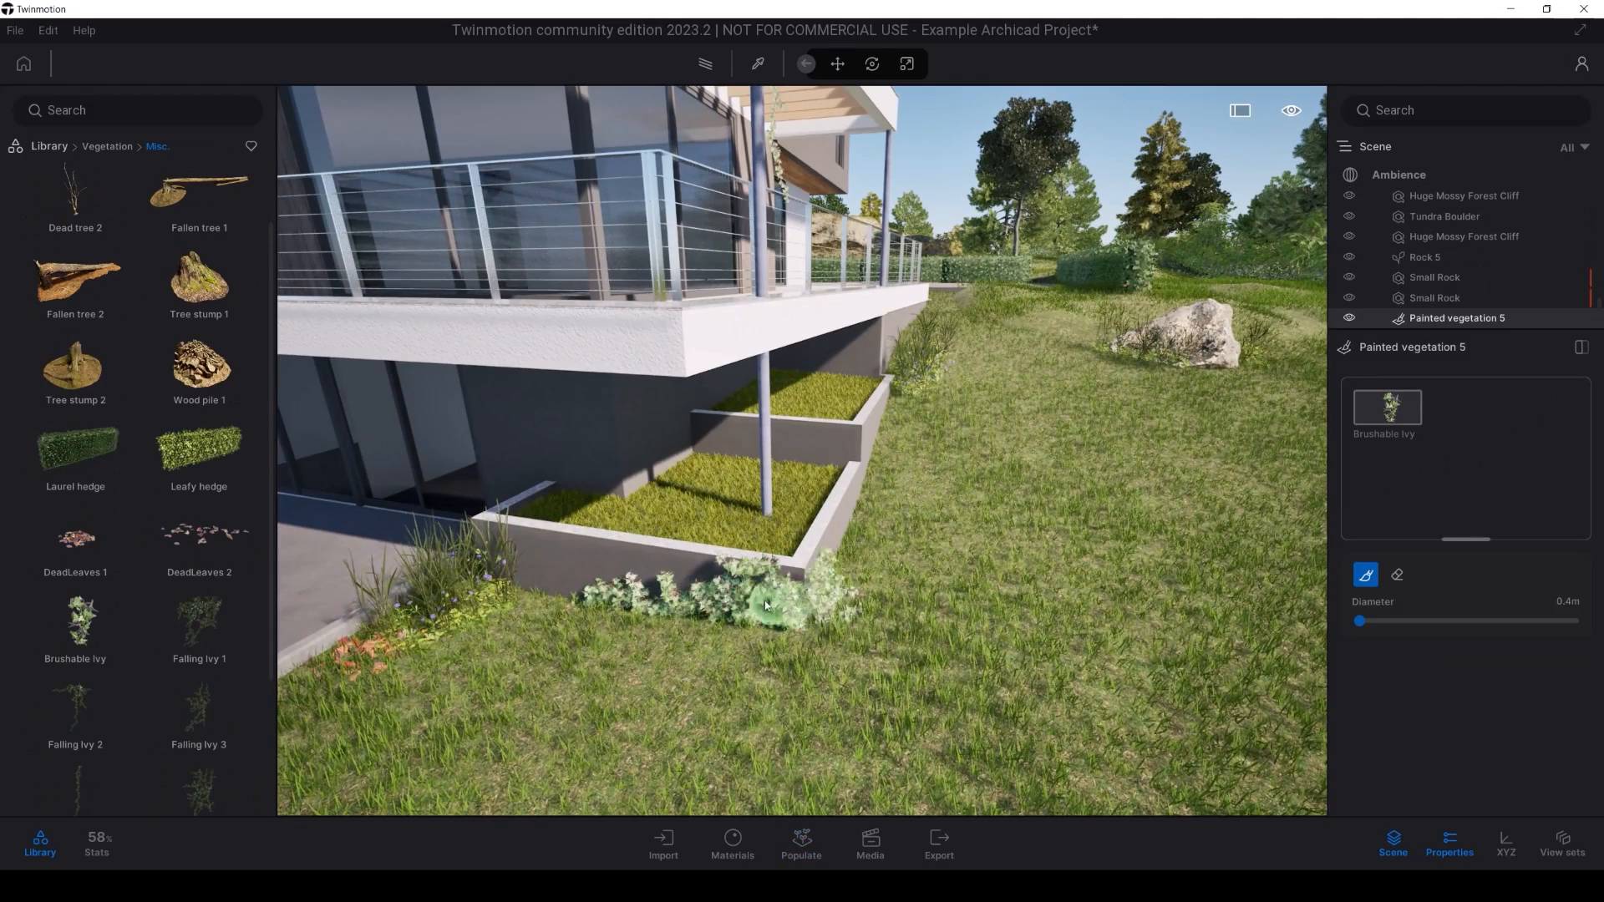
click(869, 843)
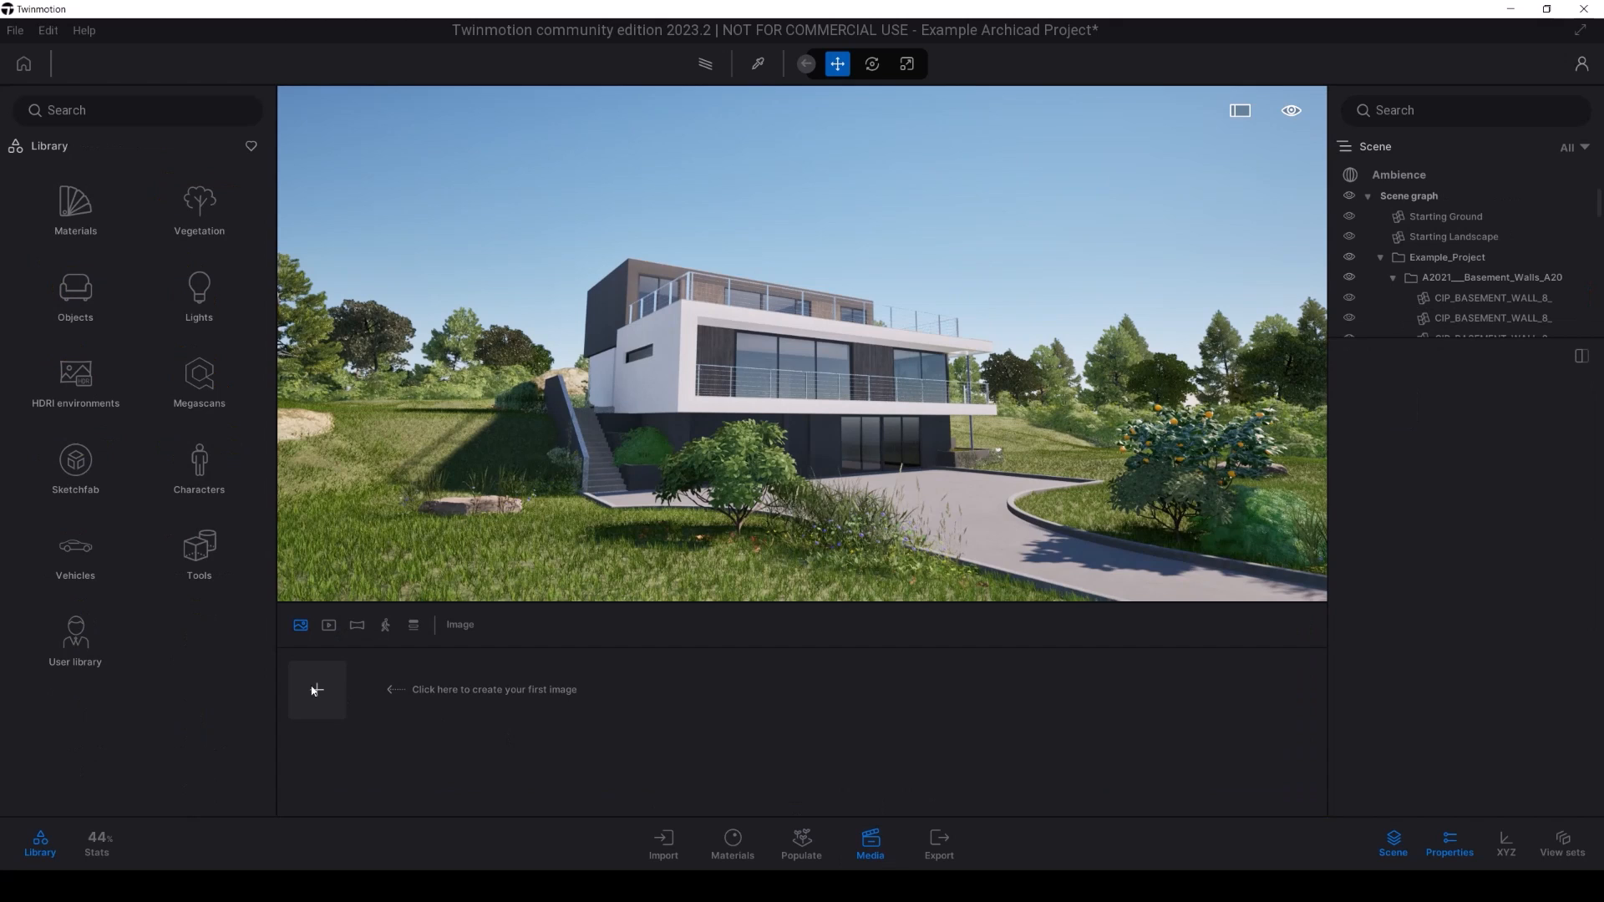
Step: Create Image1 from the current view of the landscaped house
click(316, 690)
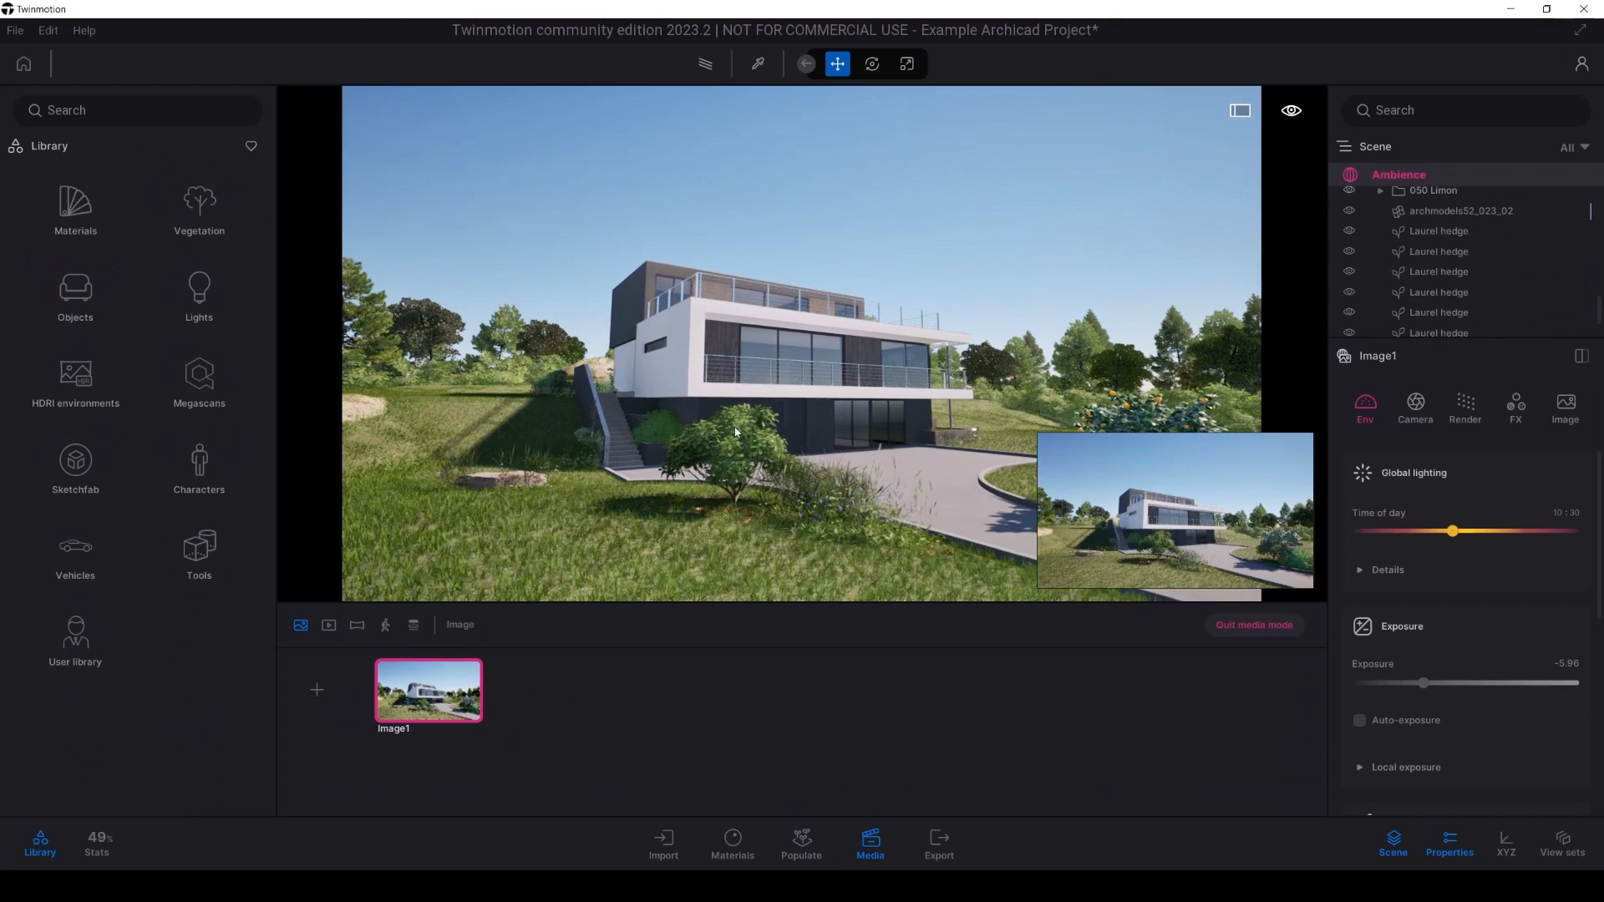
click(1438, 270)
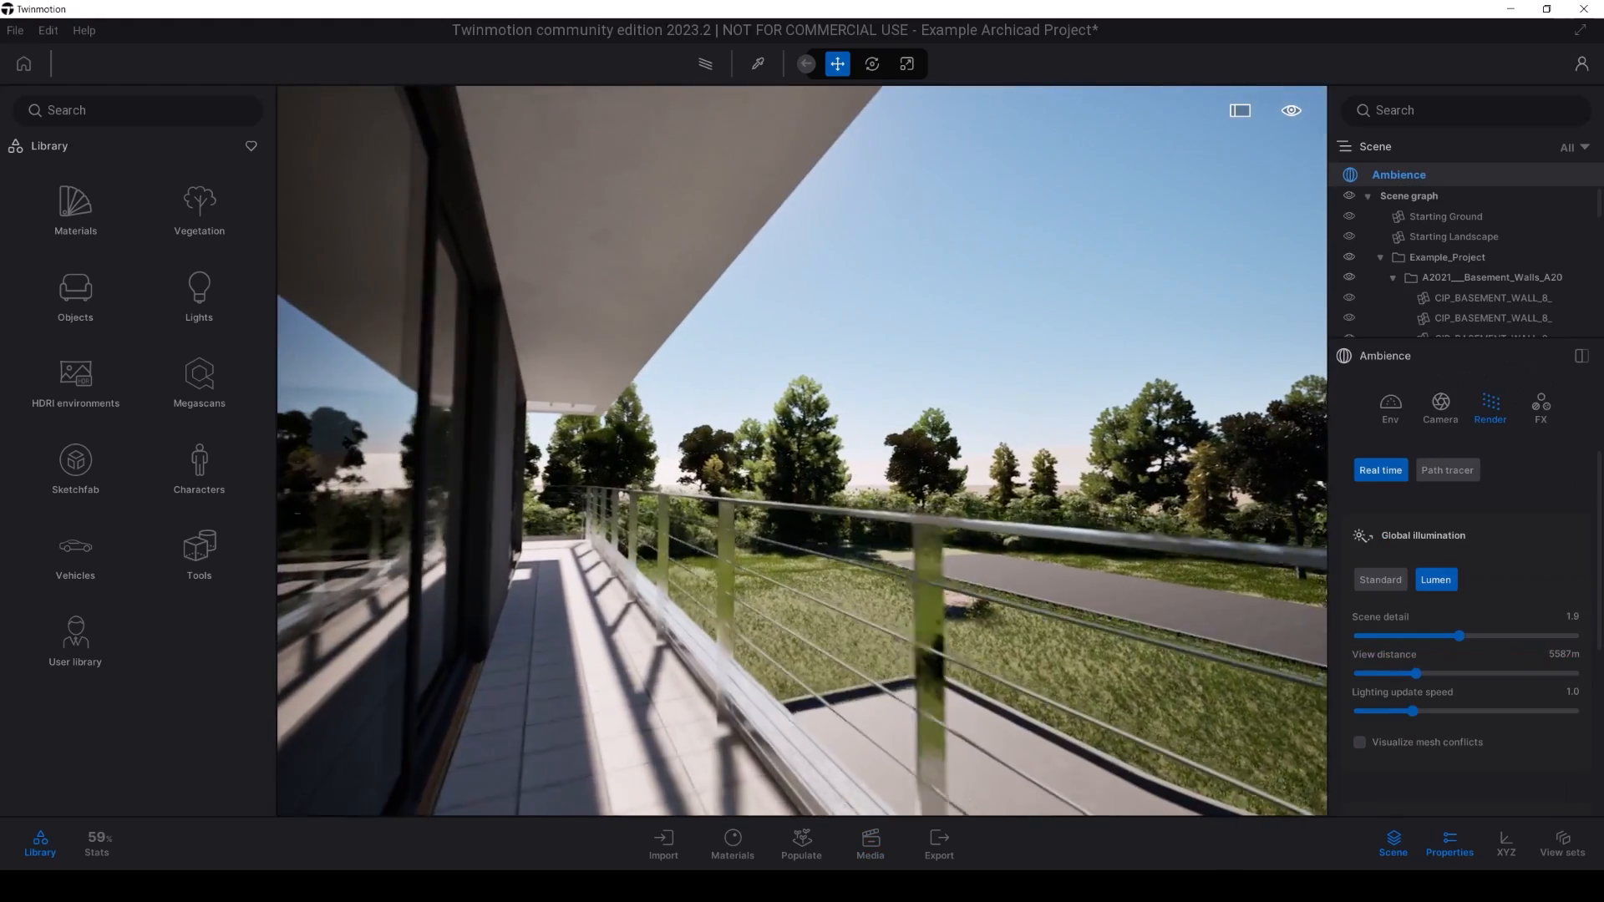
Step: Switch the real-time render's global illumination to Lumen for the balcony view
click(869, 843)
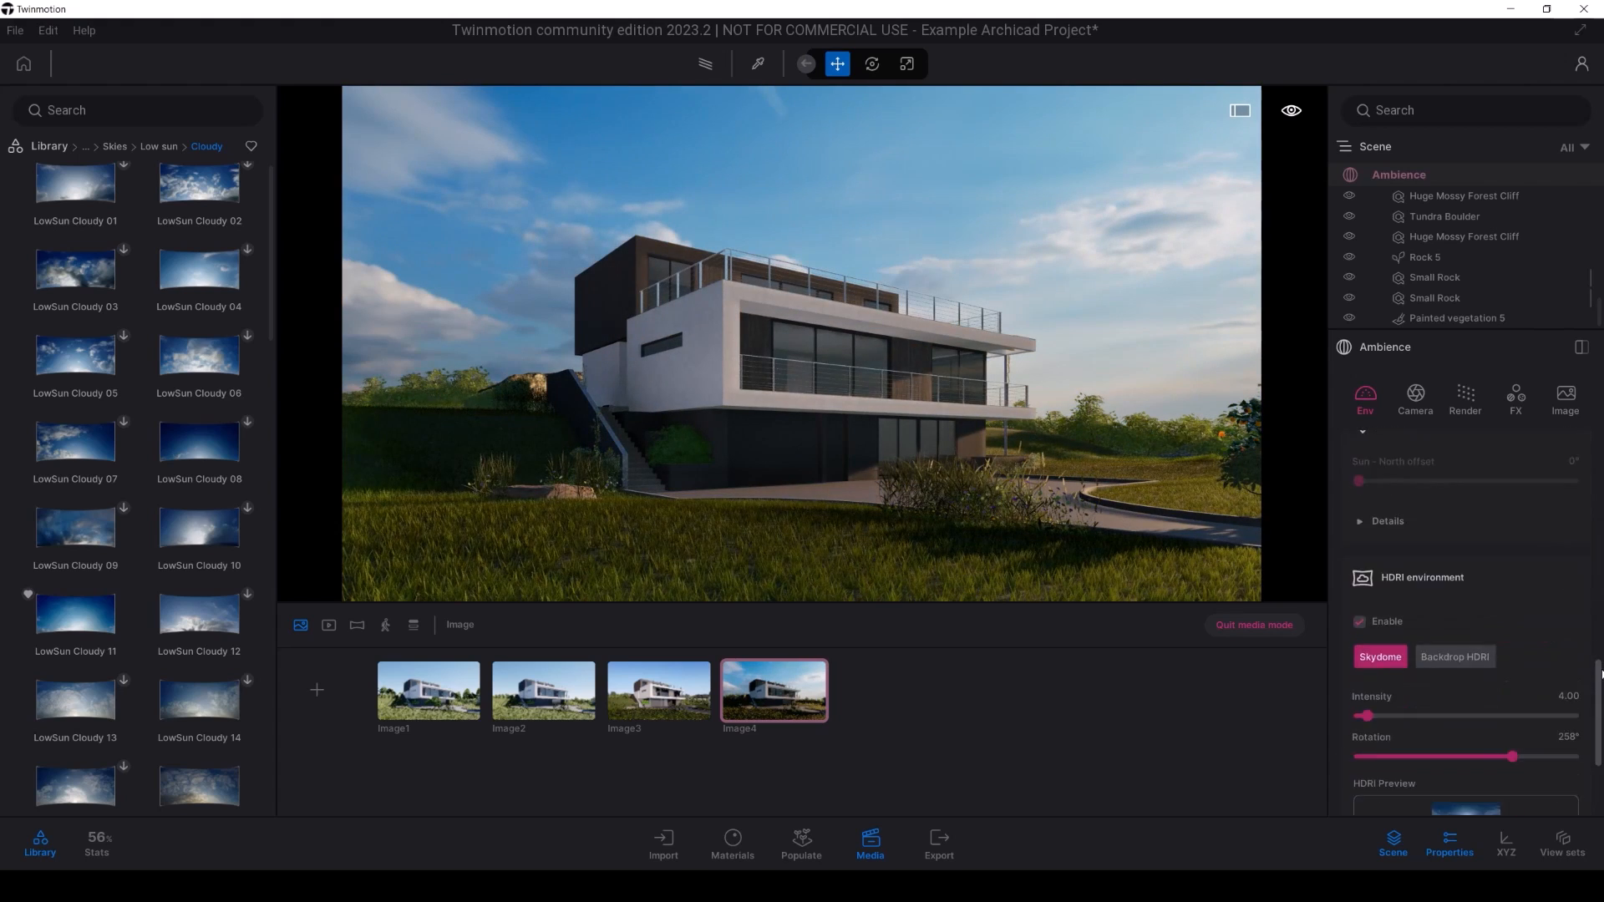
Step: Apply a LowSun Cloudy sky, adjust the Clear glass opacity, and tune Sun intensity and Ambient on Image3 and Image4
click(1386, 521)
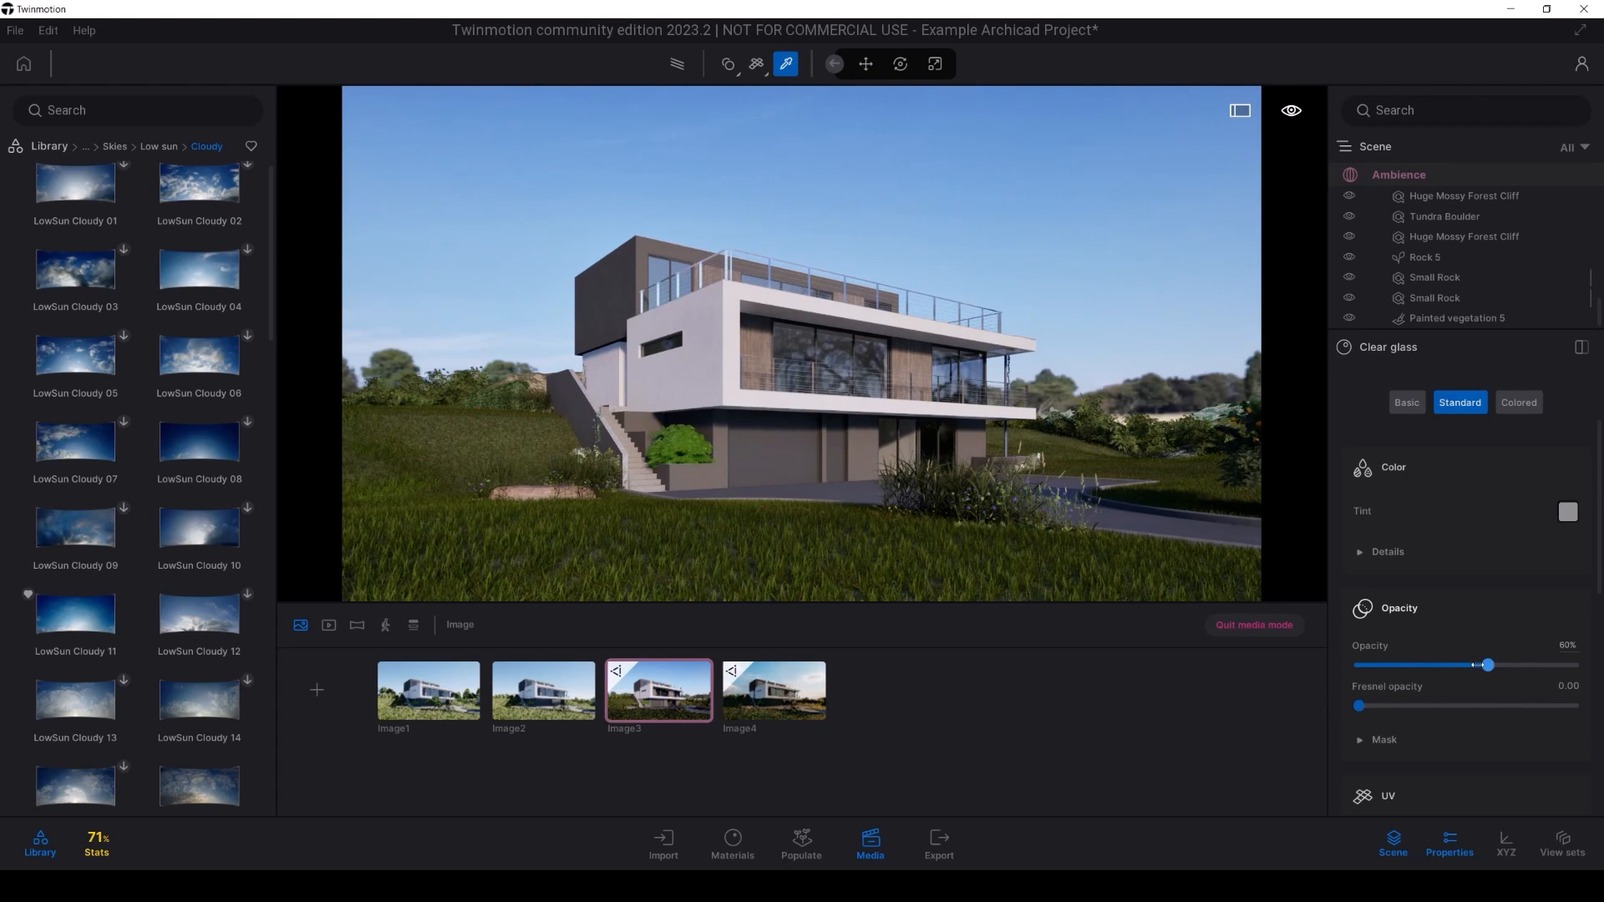
click(658, 689)
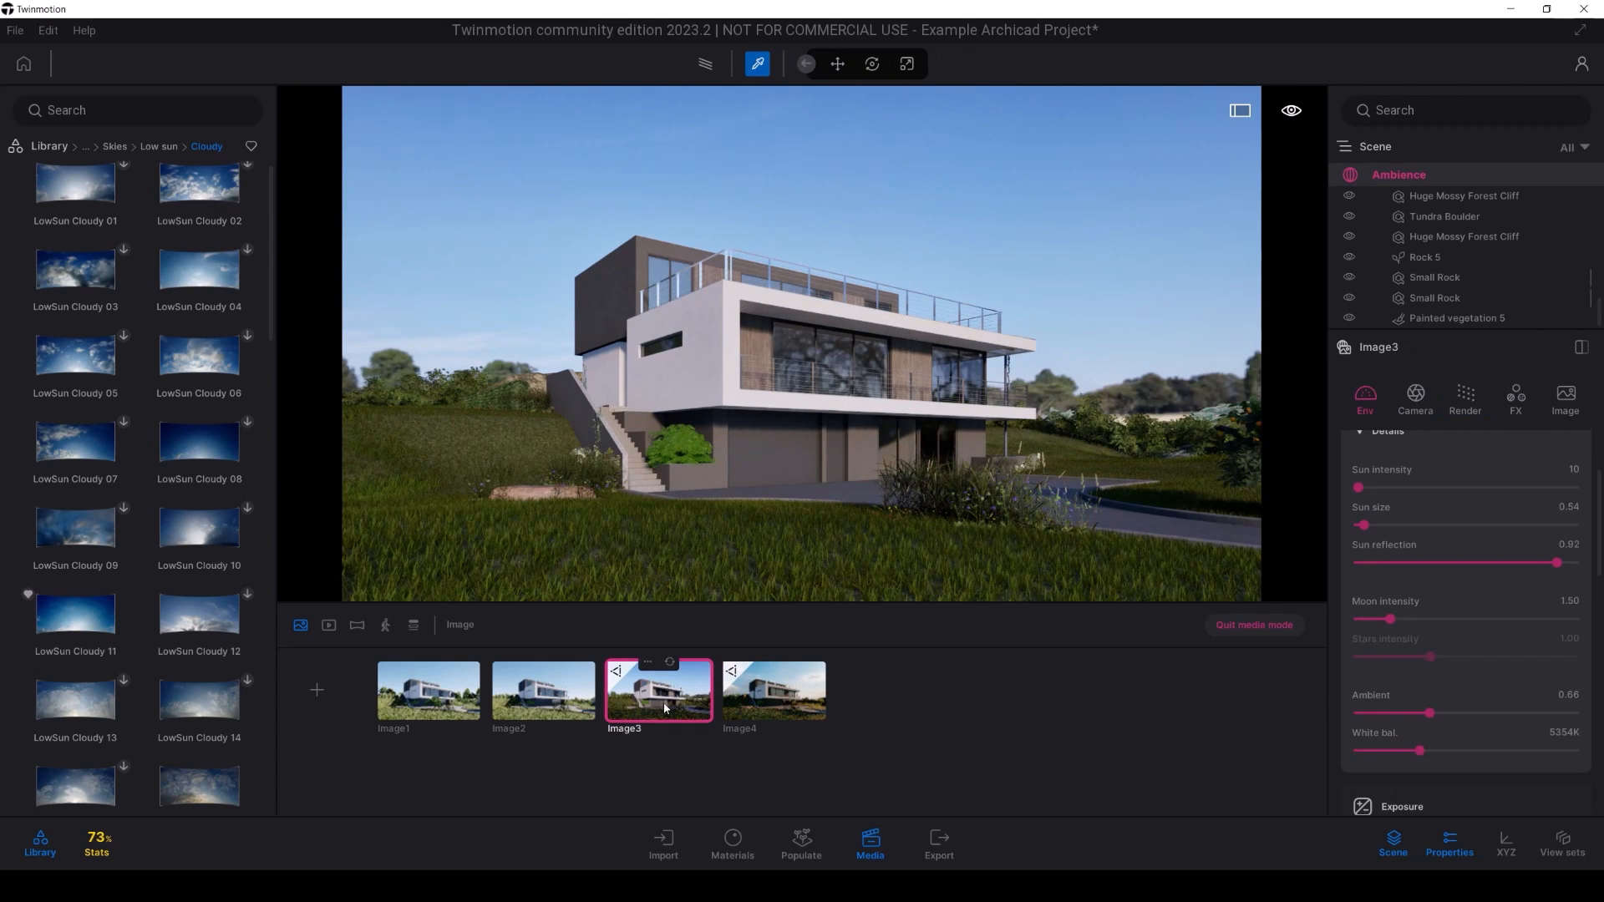
click(773, 690)
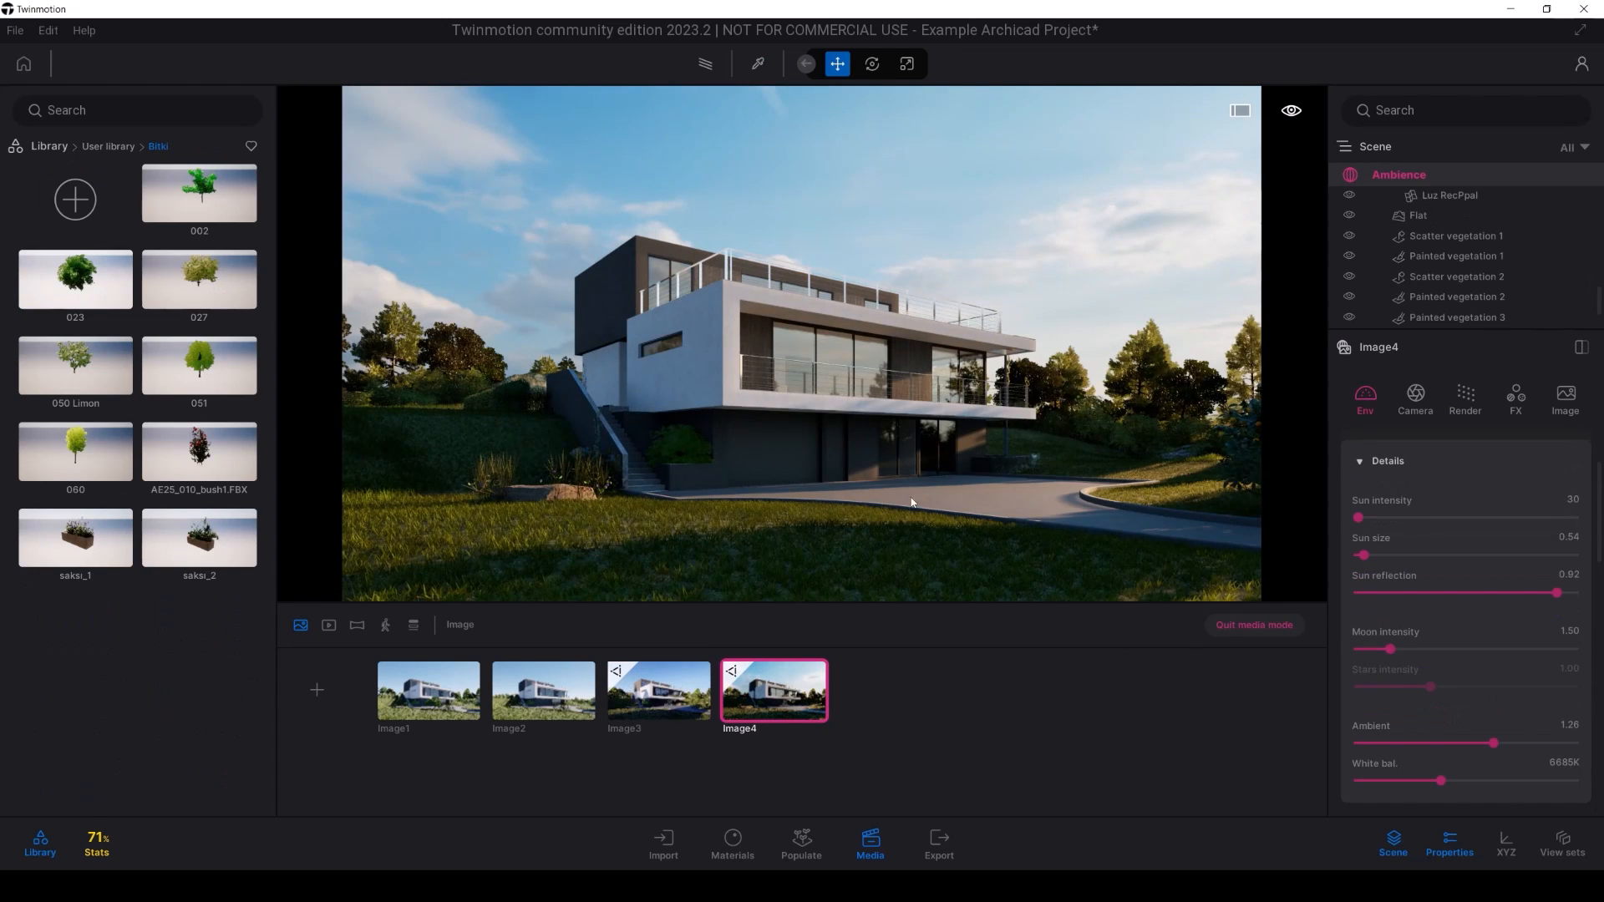
click(658, 690)
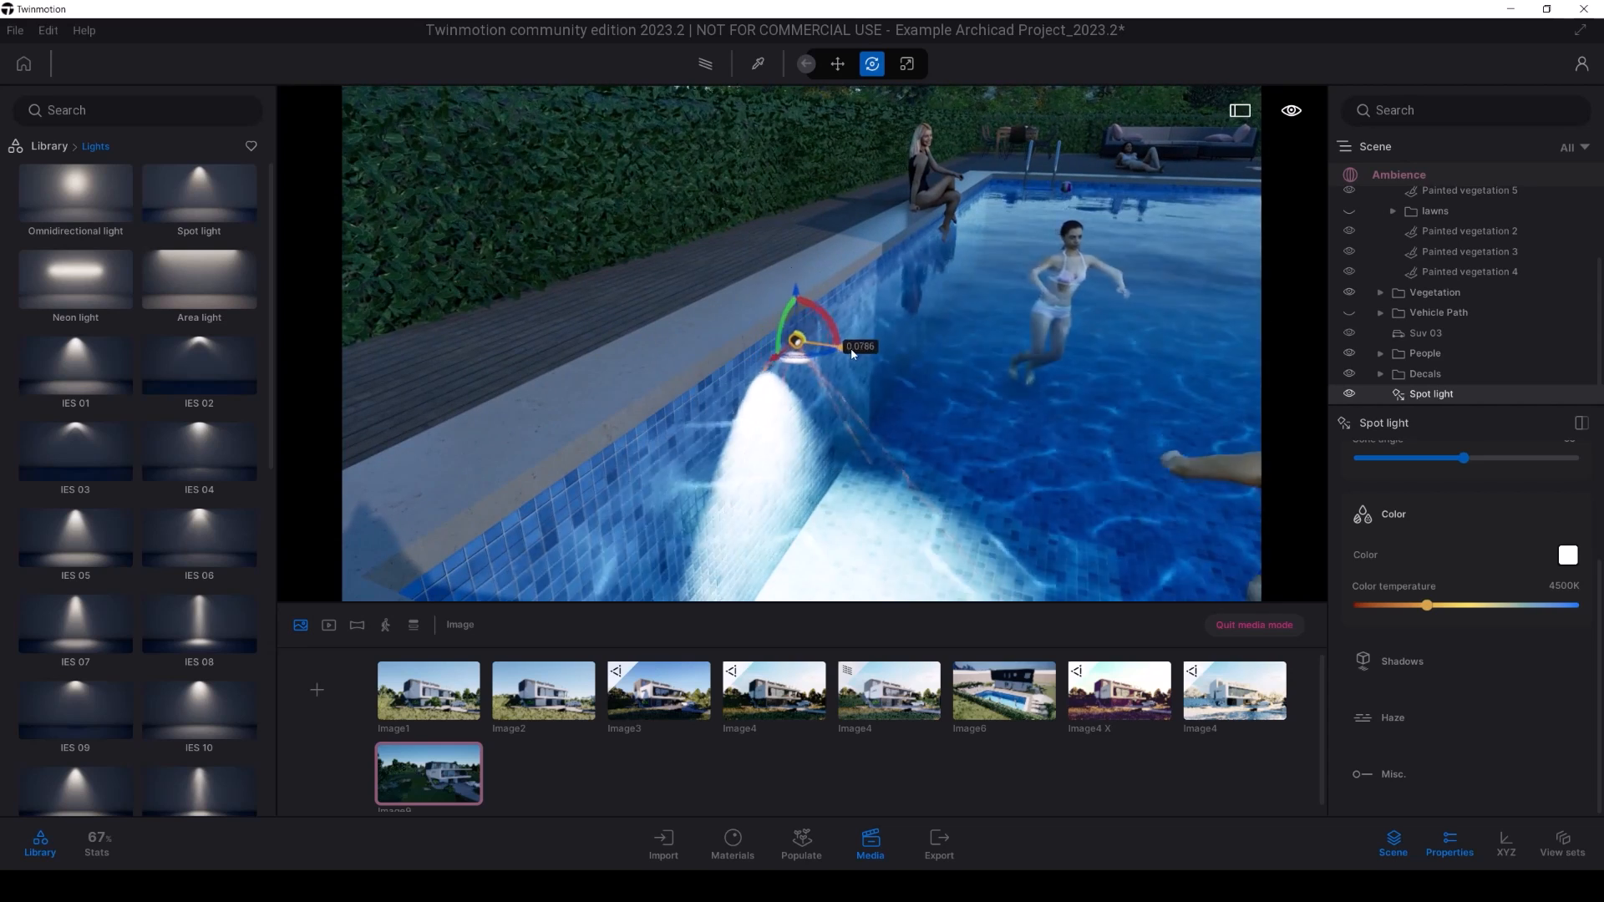
Step: Aim the Spot light at the pool wall and set the LED Ceiling Light's Emissive Glow
click(543, 773)
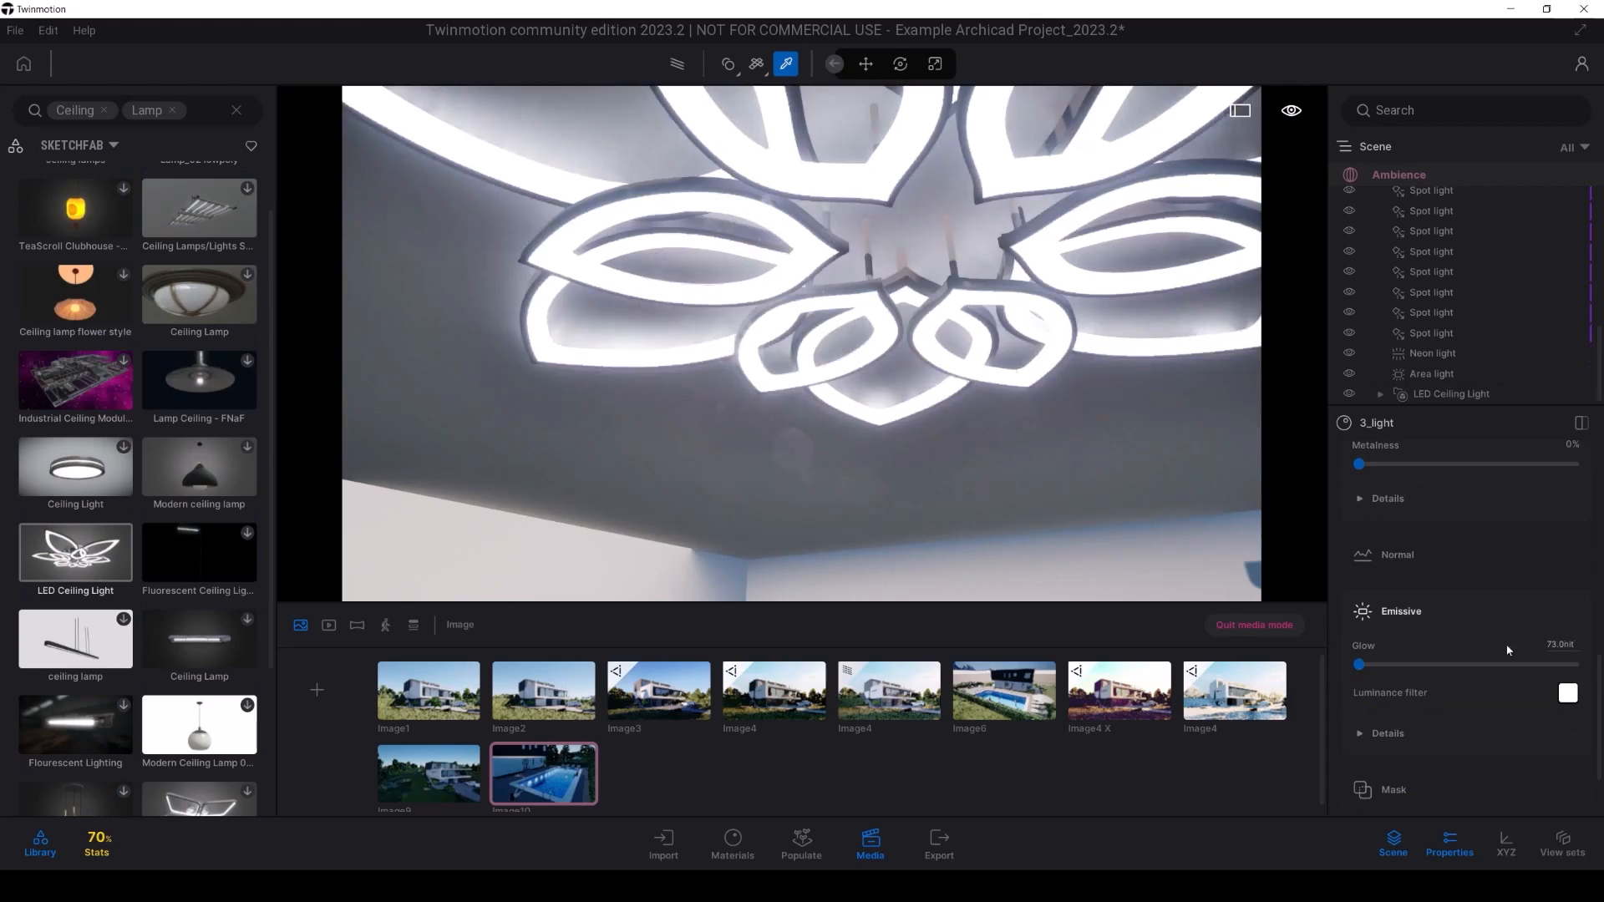
click(1255, 625)
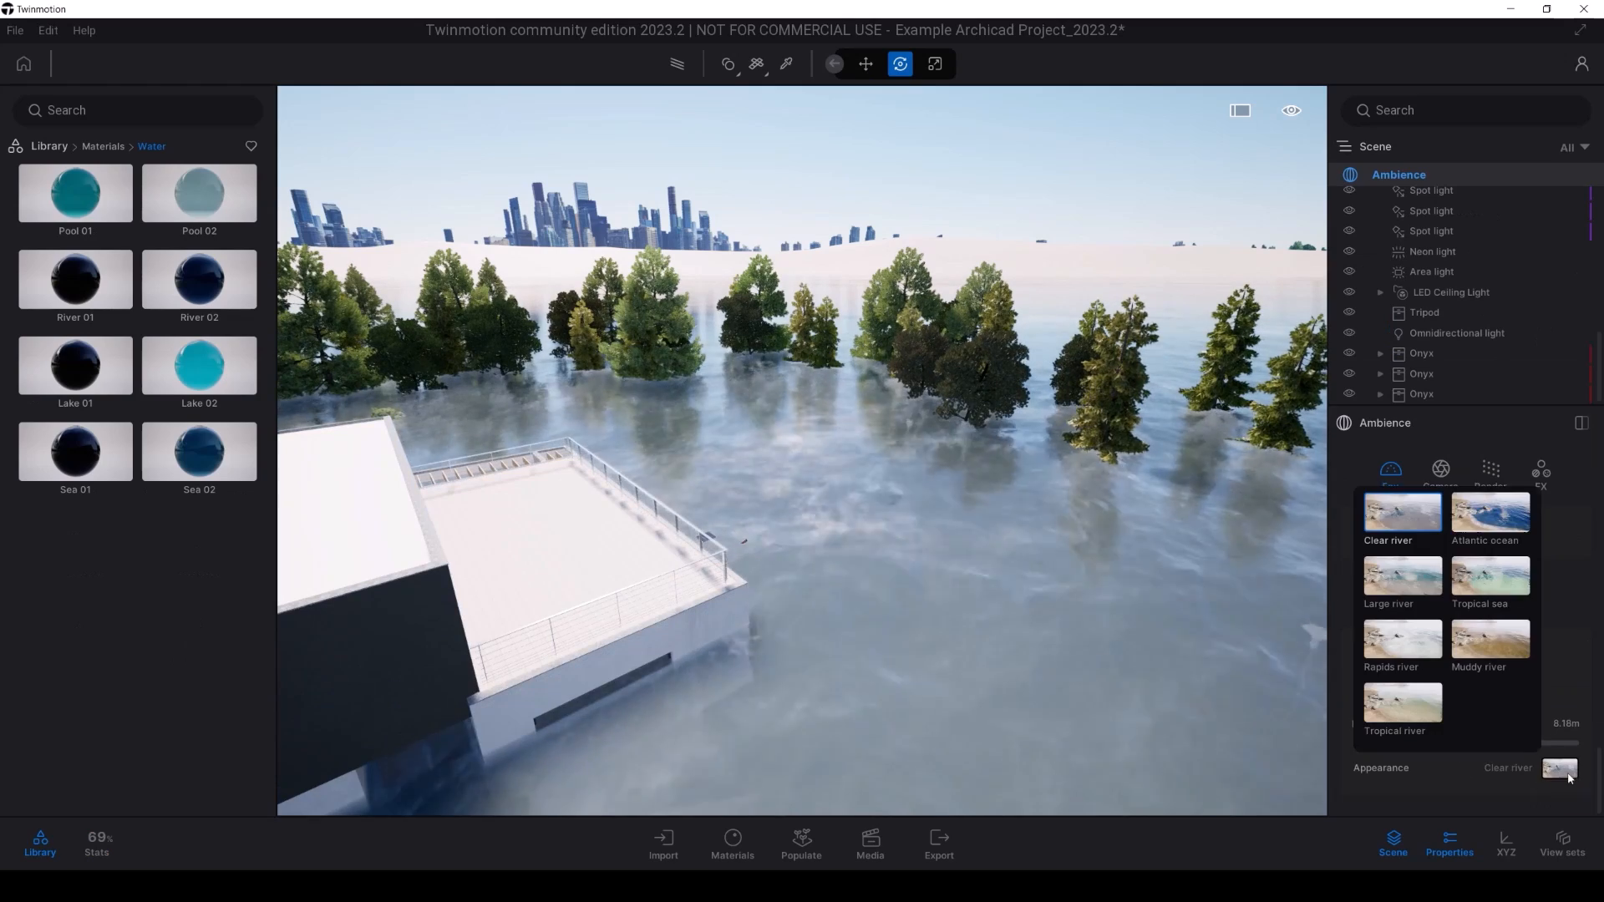
Step: Change the ocean's Appearance, place a Large dirty marks decal on the facade, and pick the Blueprint 1 filter for Image4 X
click(869, 841)
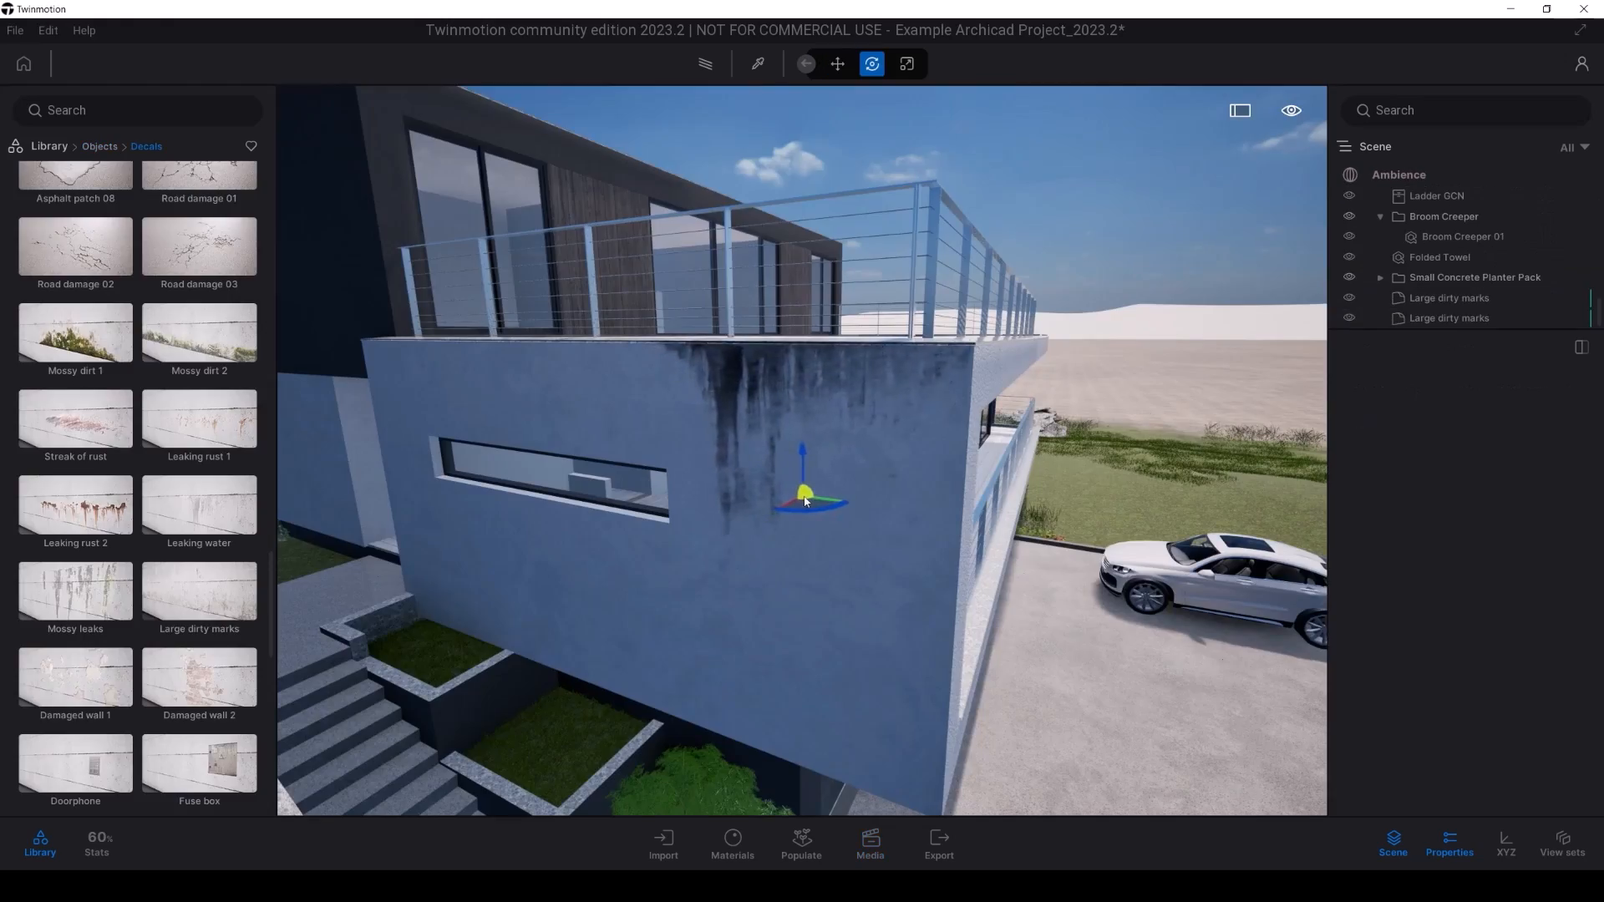
click(868, 838)
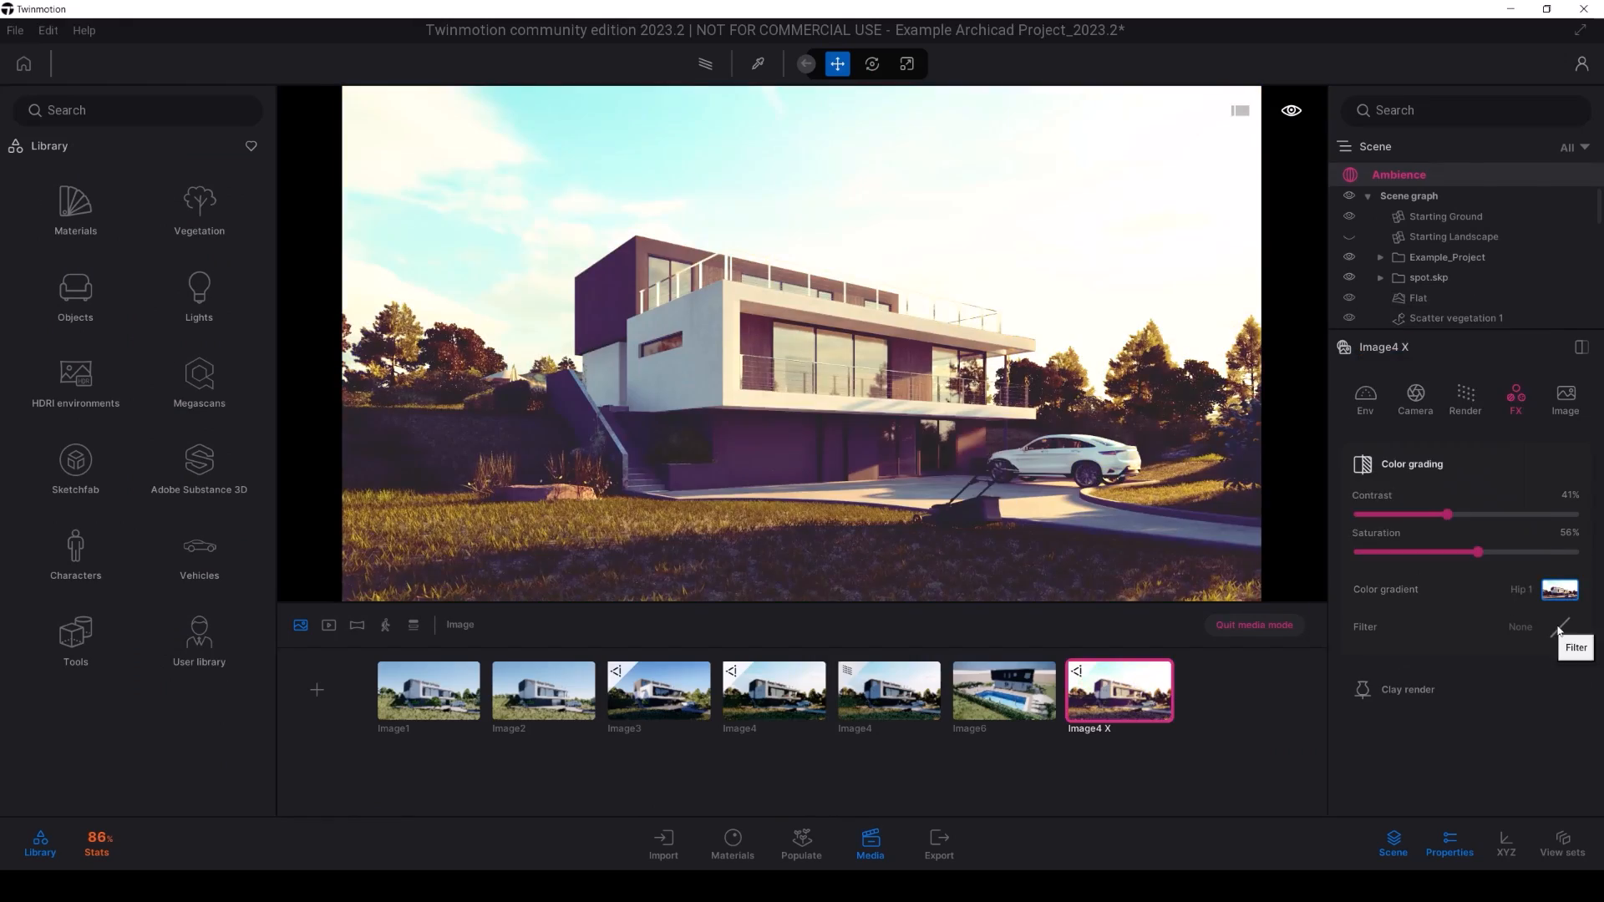
click(1479, 384)
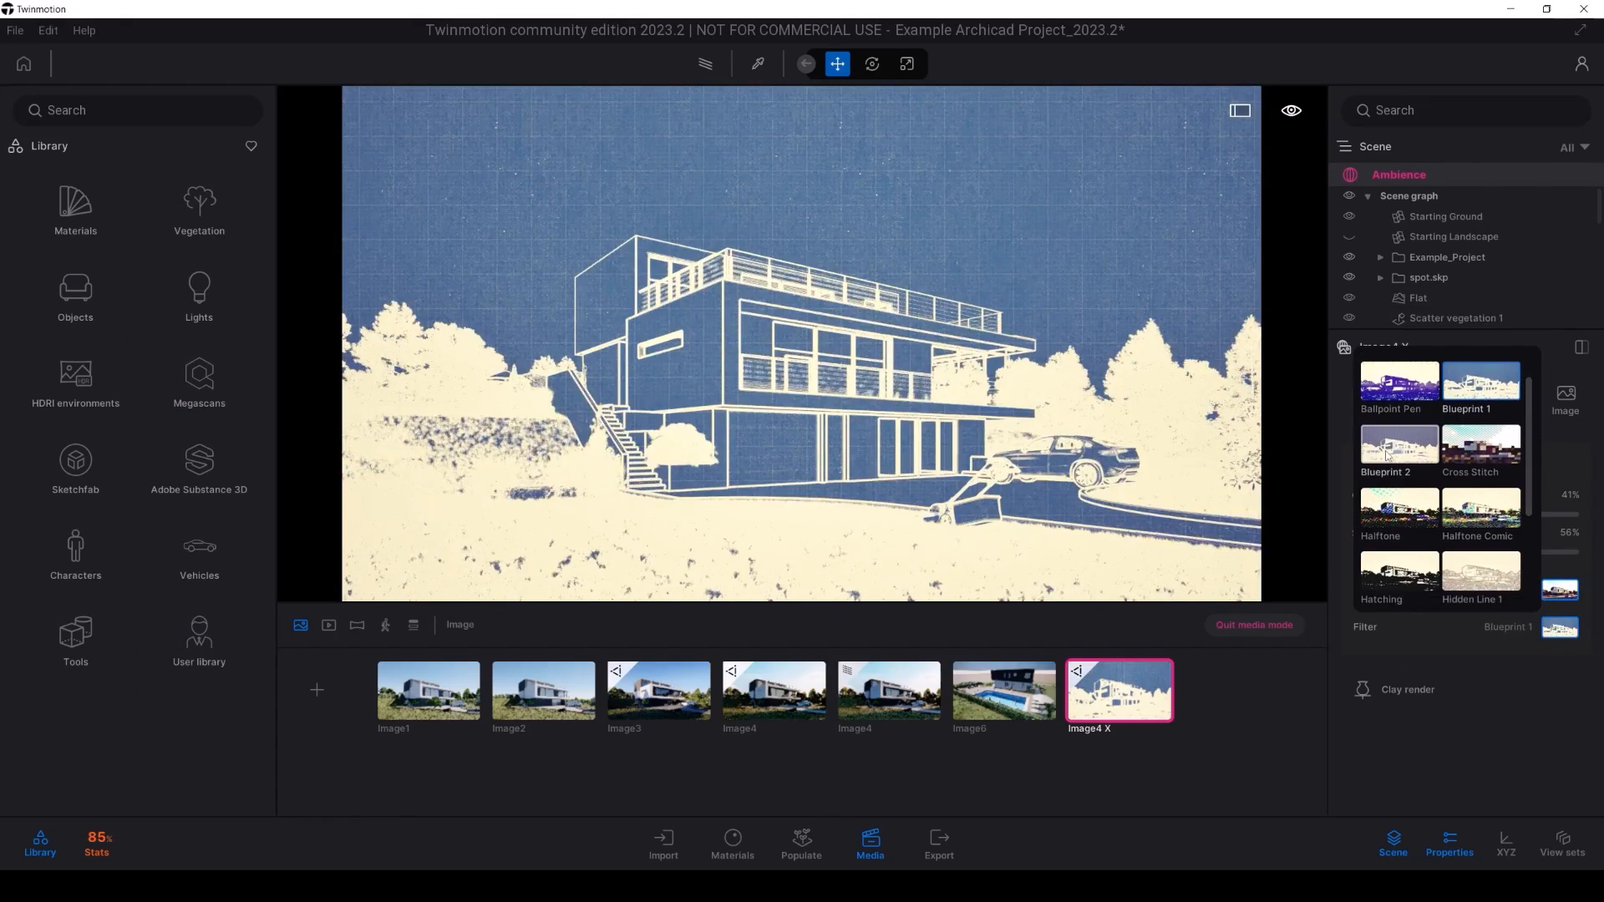